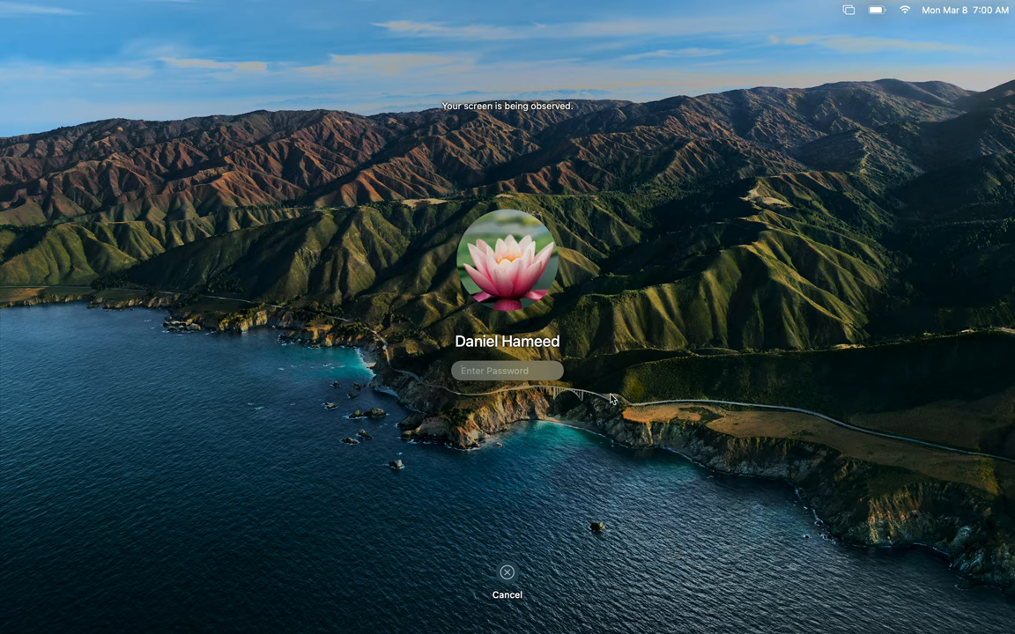
mouse_move(534, 430)
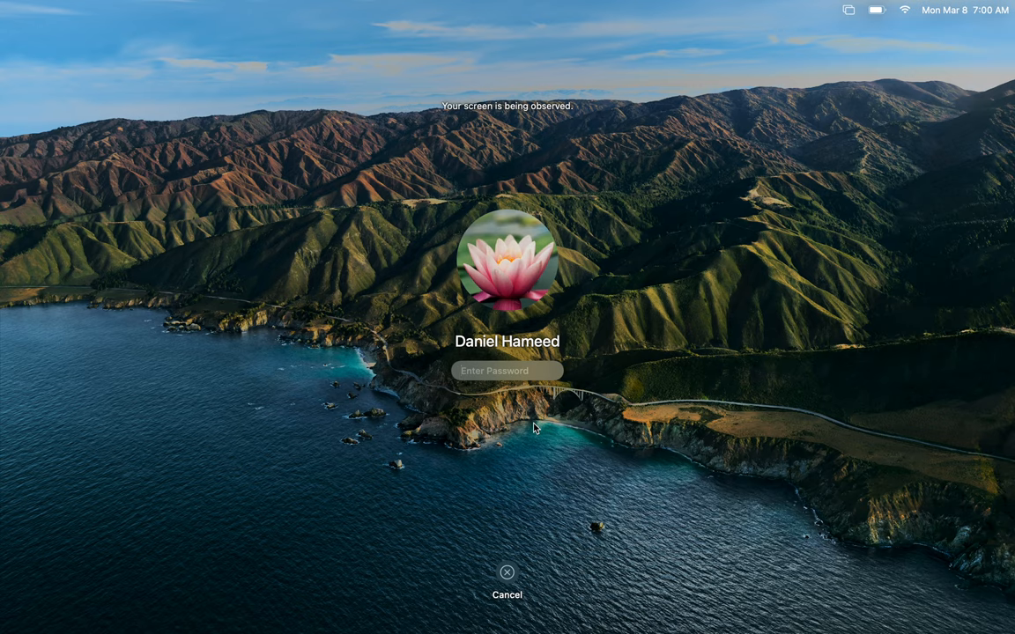
mouse_move(525, 423)
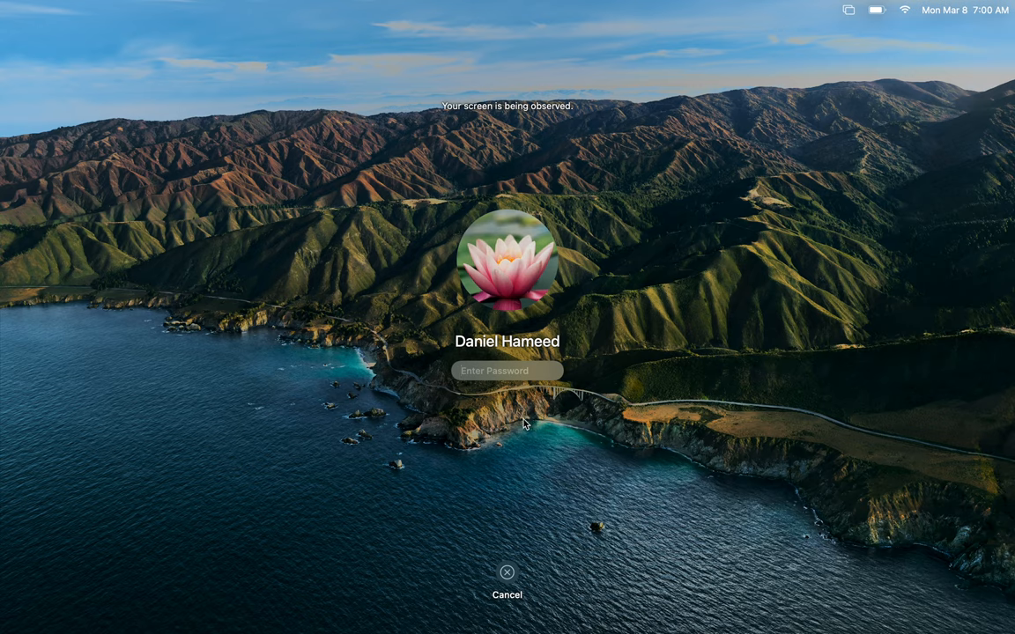
mouse_move(525, 430)
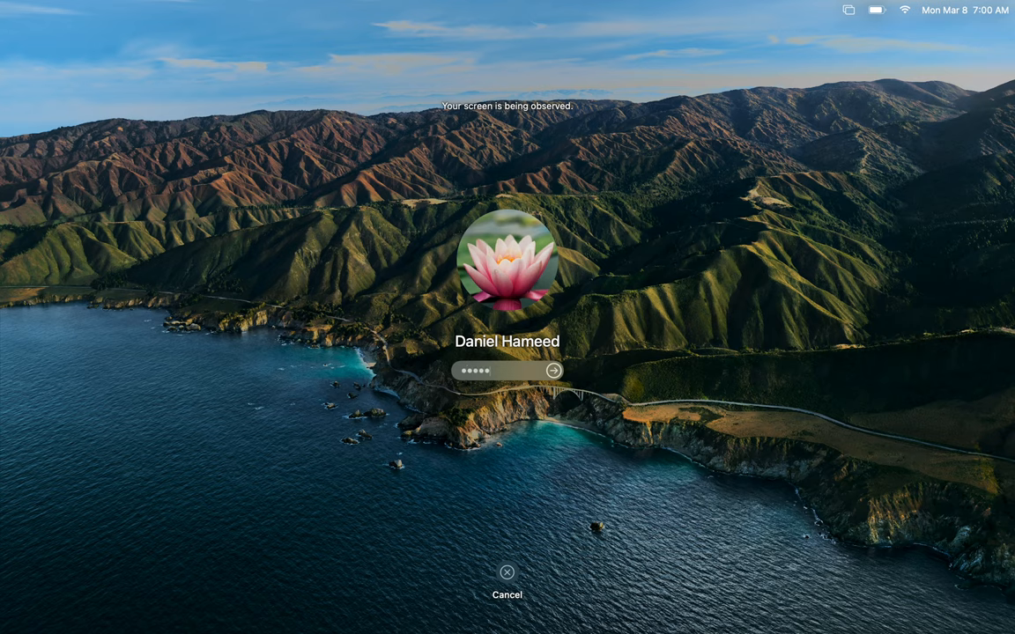
Step: Submit the administrator password to sign in and reach the desktop
left_click(554, 370)
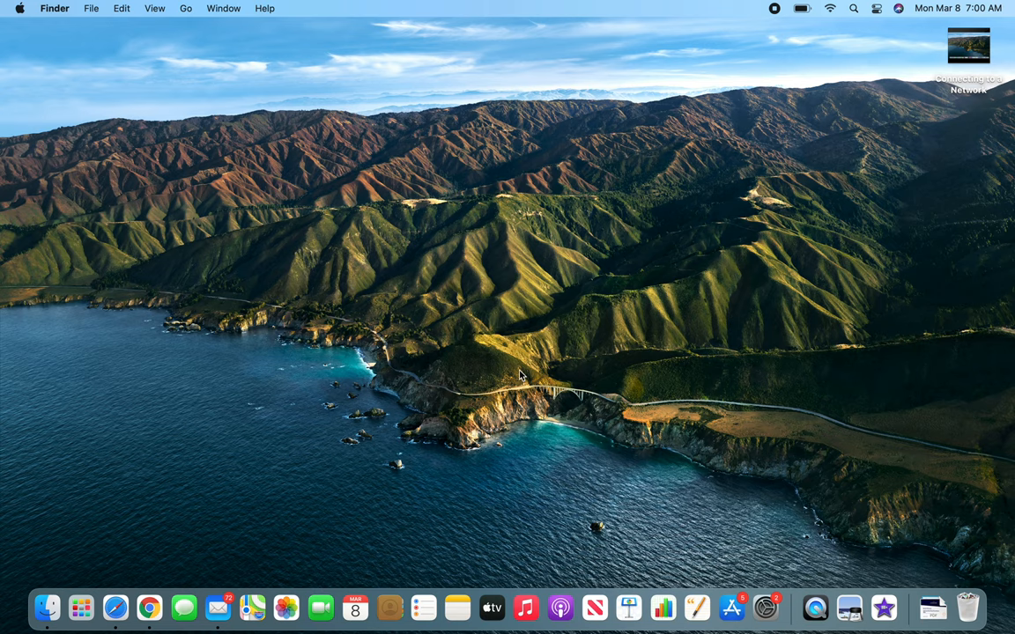
mouse_move(306, 504)
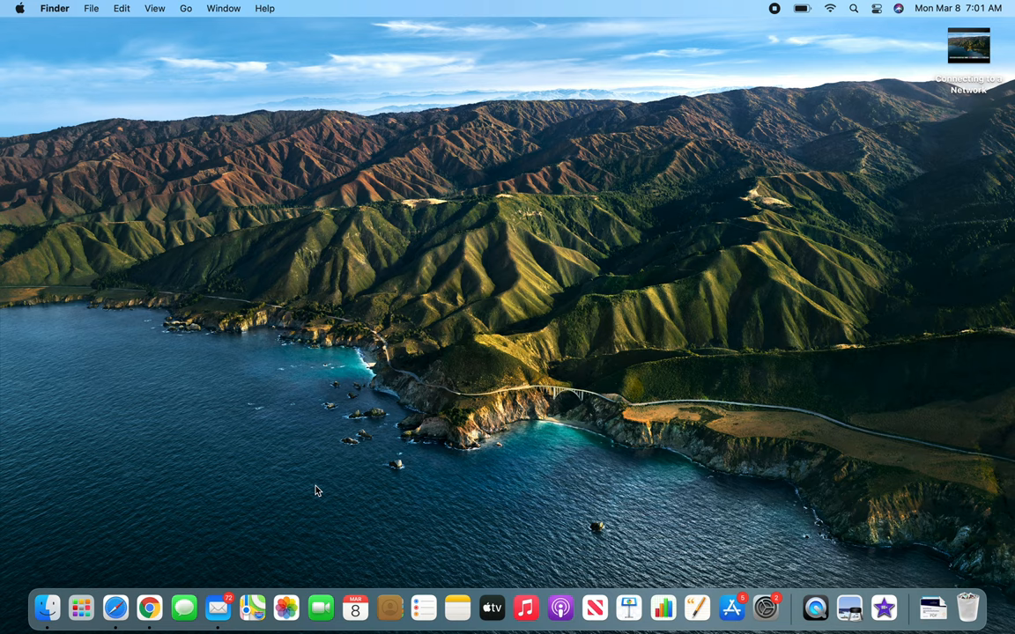
mouse_move(384, 385)
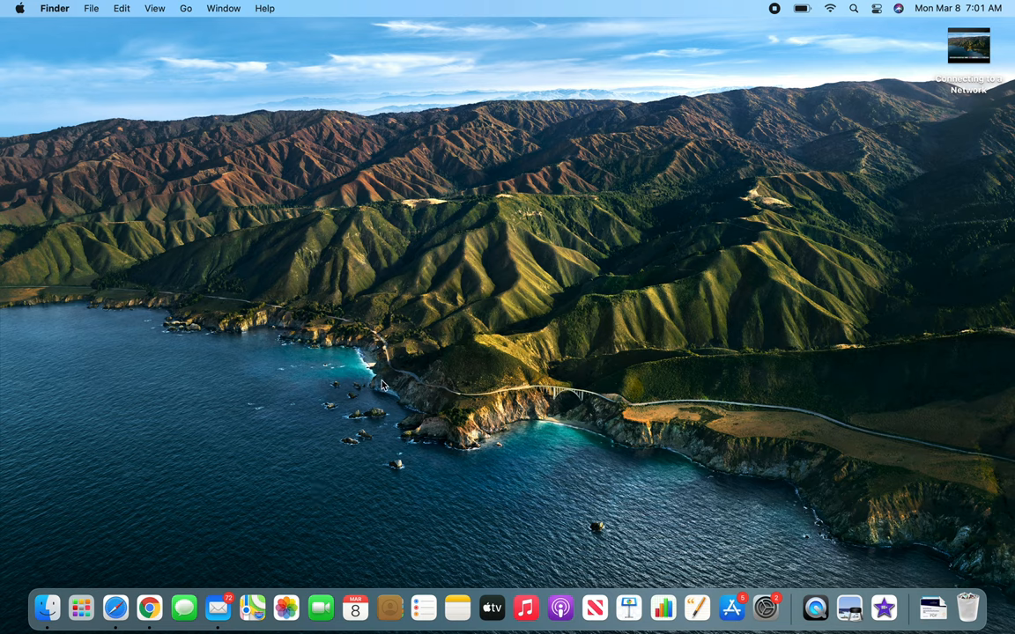
mouse_move(347, 420)
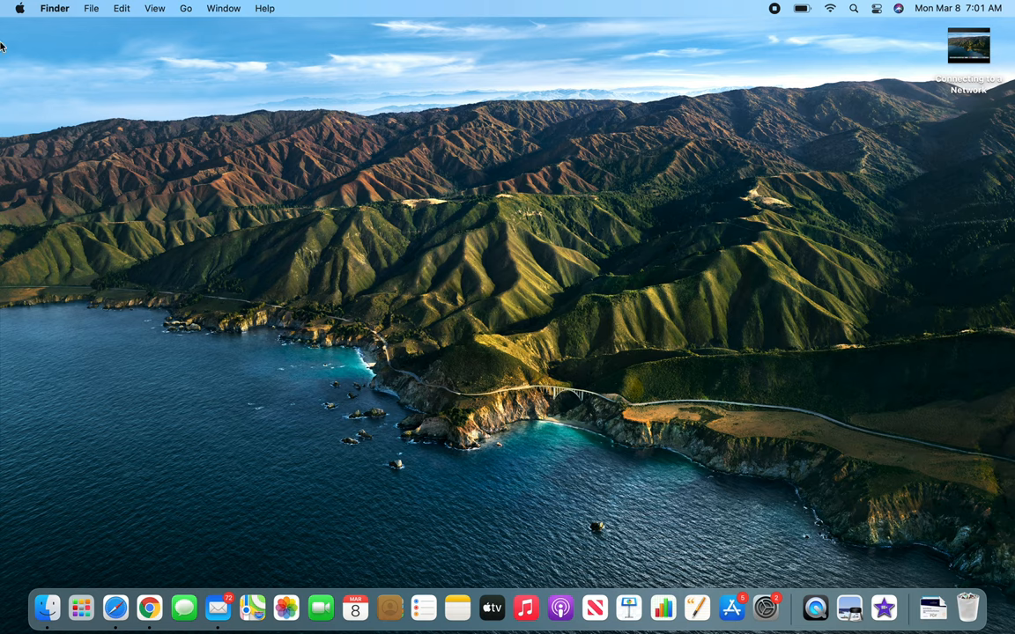
mouse_move(441, 163)
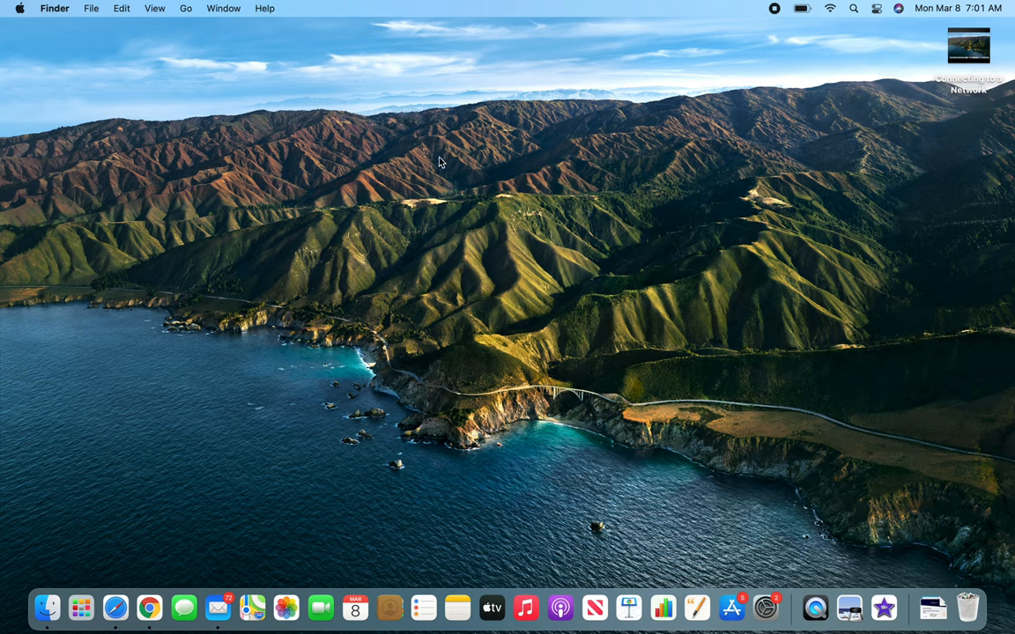
mouse_move(589, 236)
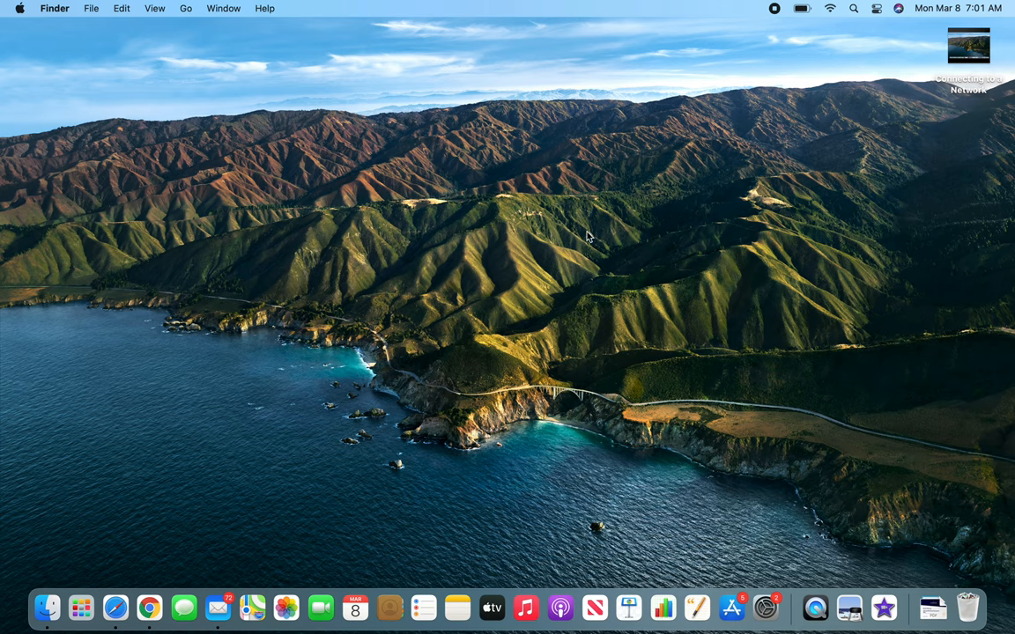
mouse_move(369, 197)
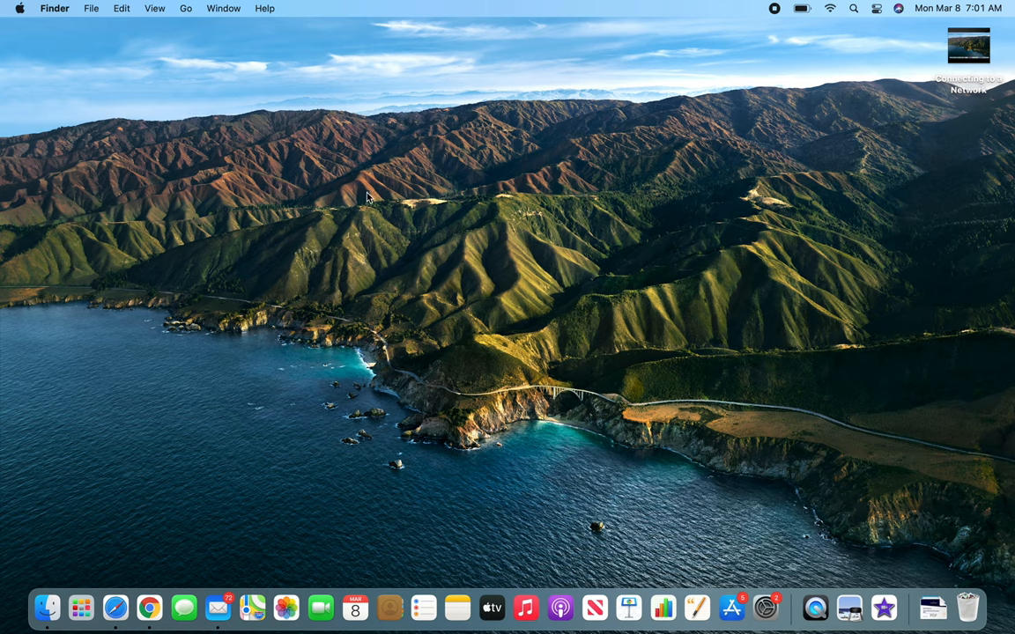
Step: Launch System Preferences from the Apple menu and focus its search field
left_click(19, 7)
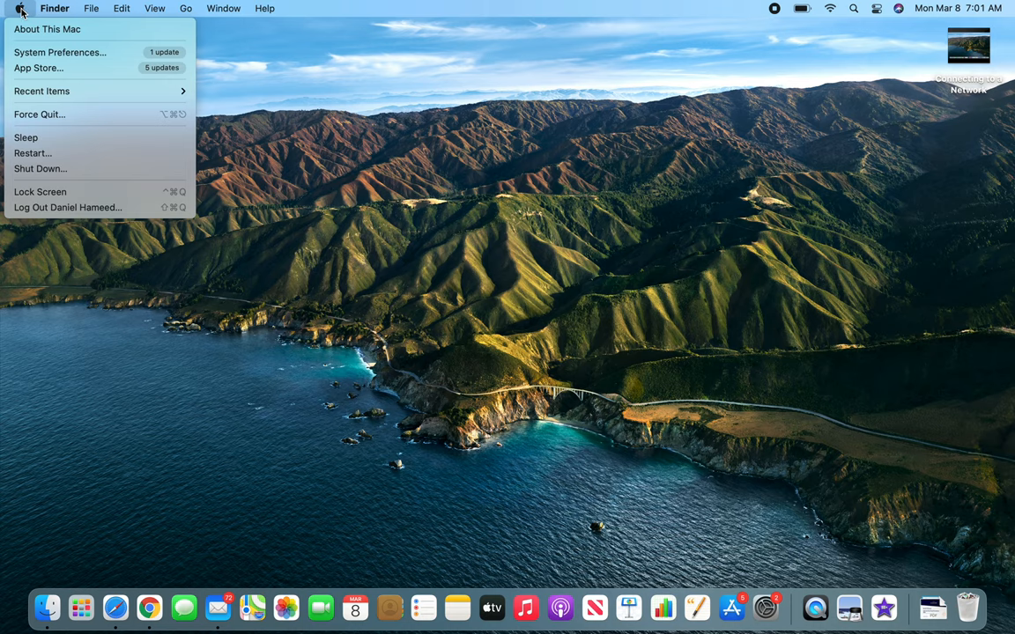
left_click(60, 53)
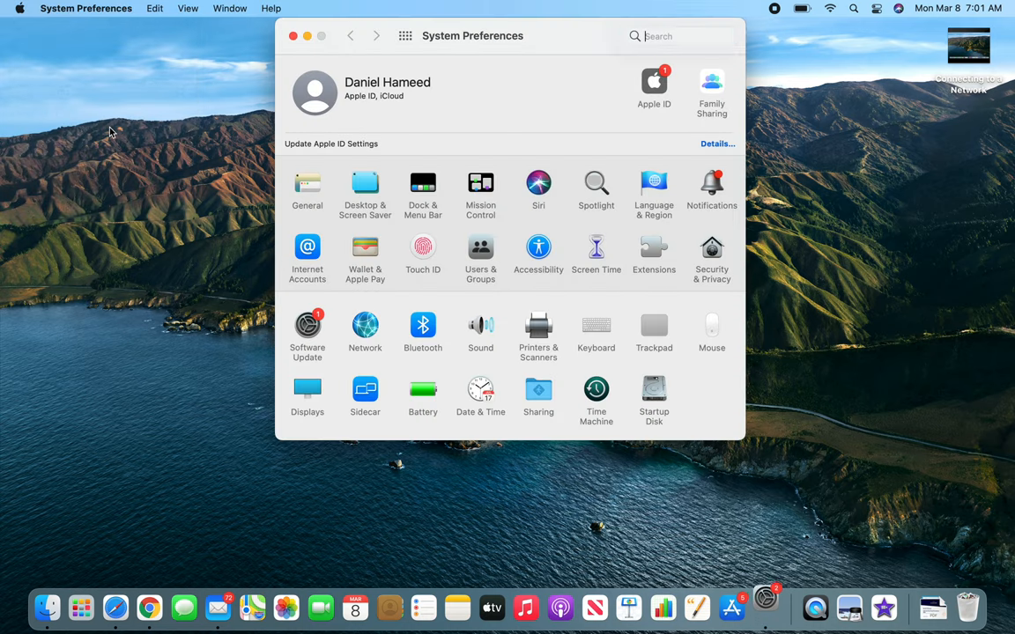
left_click(680, 36)
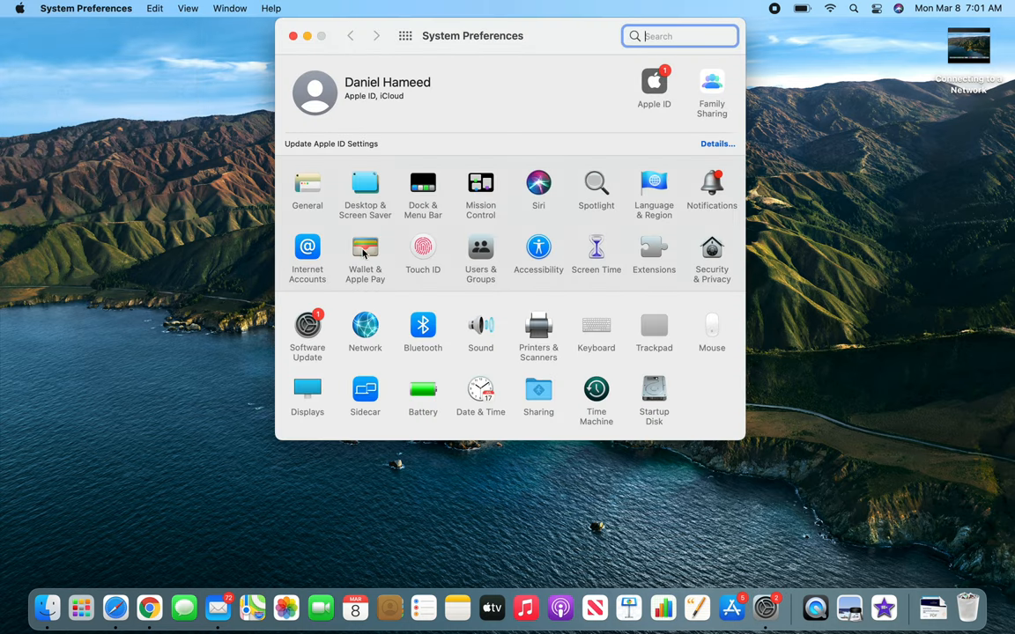
mouse_move(480, 256)
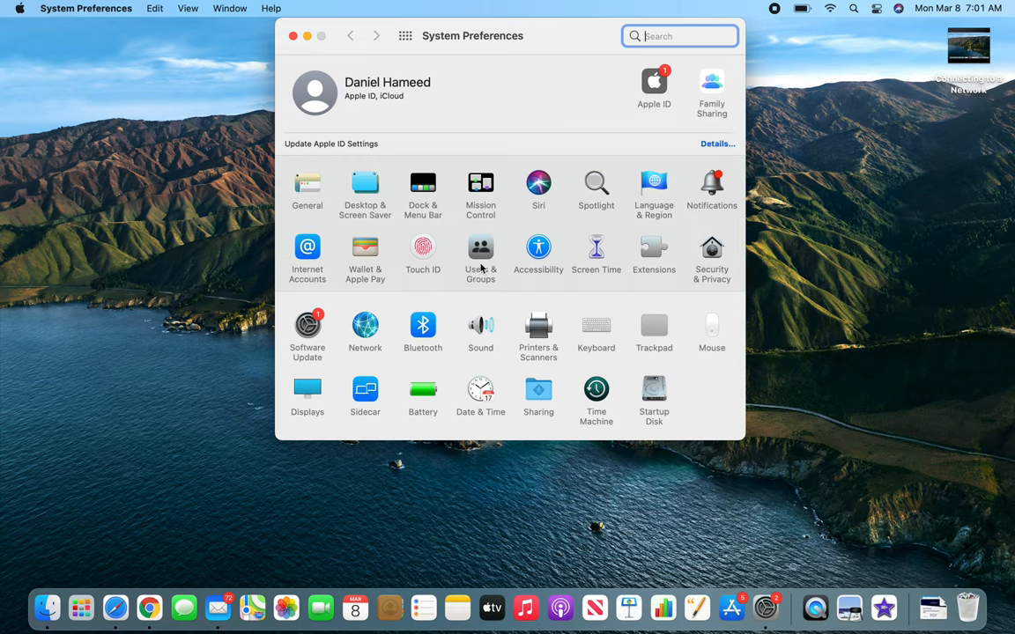
Step: Show the Users & Groups pane listing the admin and guest accounts
left_click(479, 255)
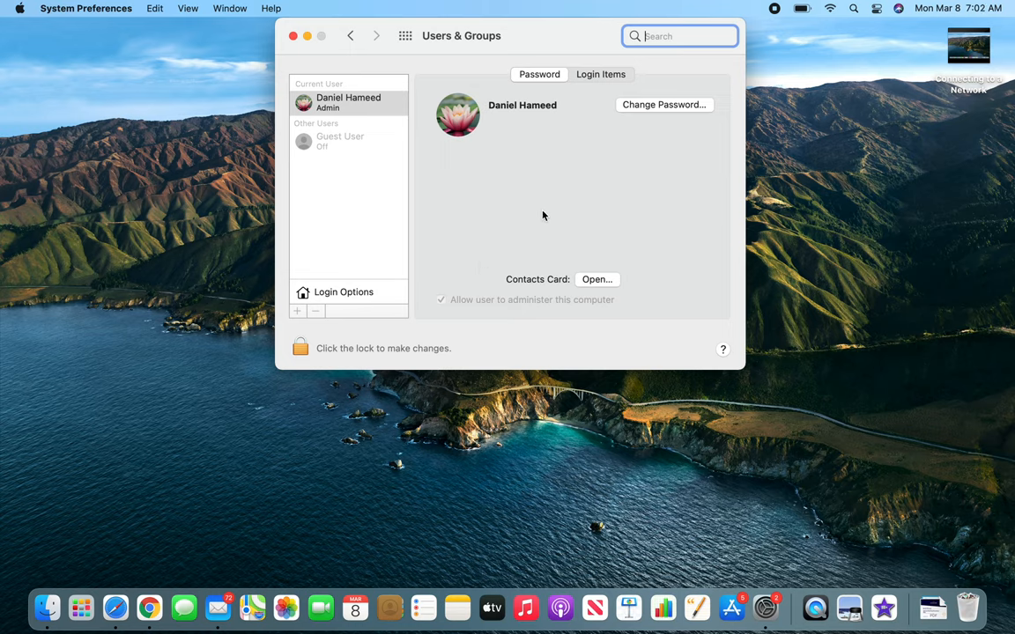
mouse_move(550, 175)
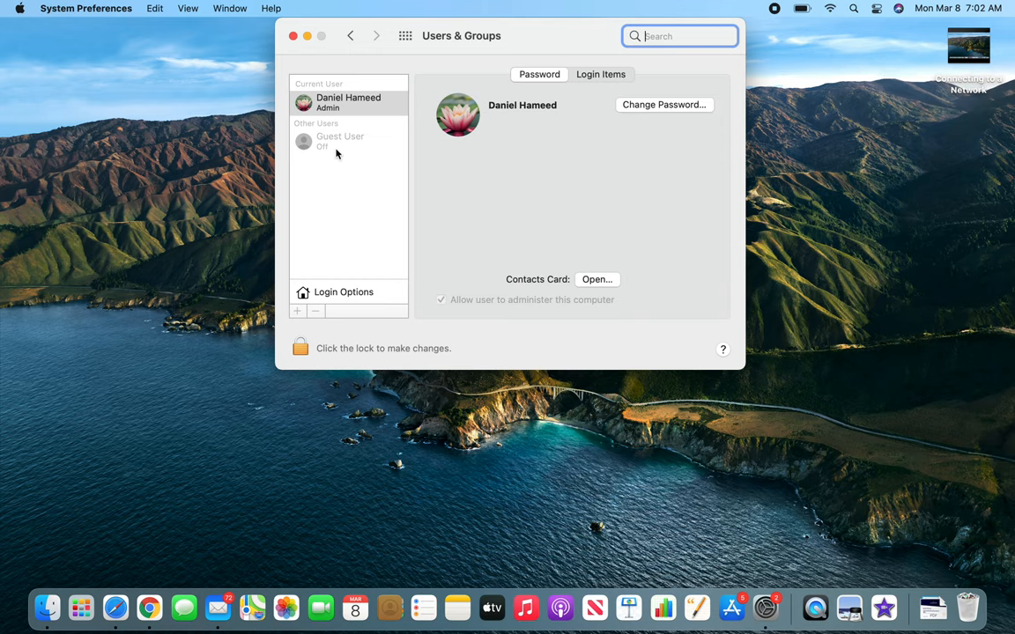
mouse_move(333, 155)
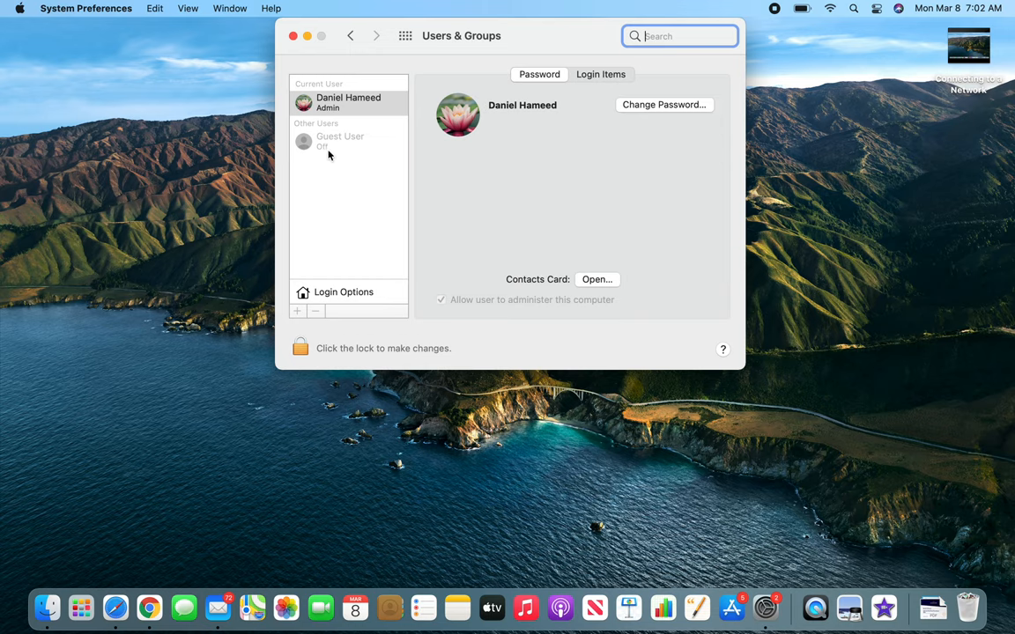
mouse_move(452, 171)
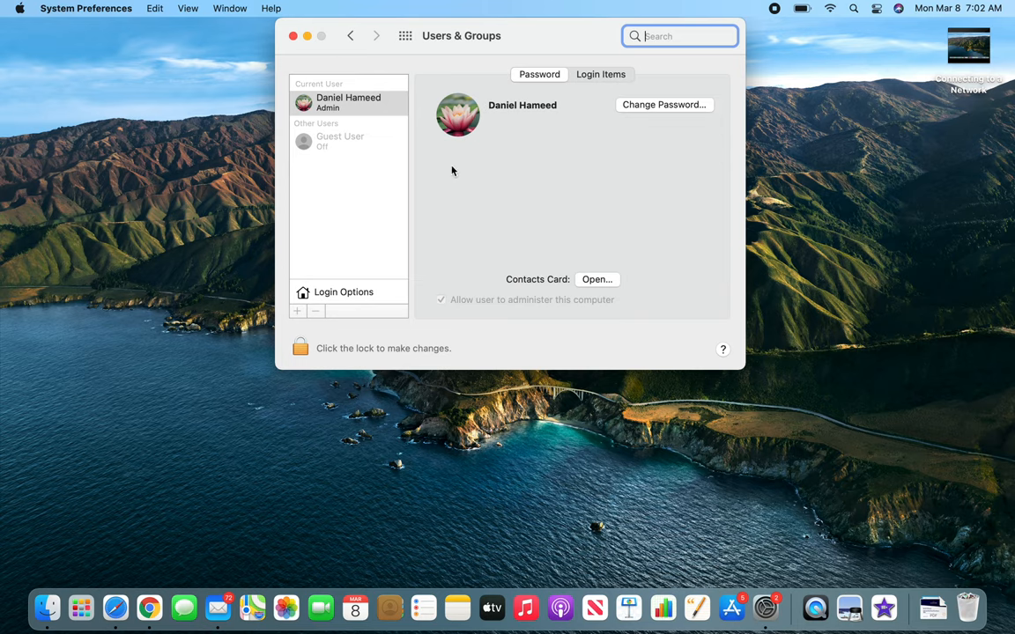
mouse_move(325, 236)
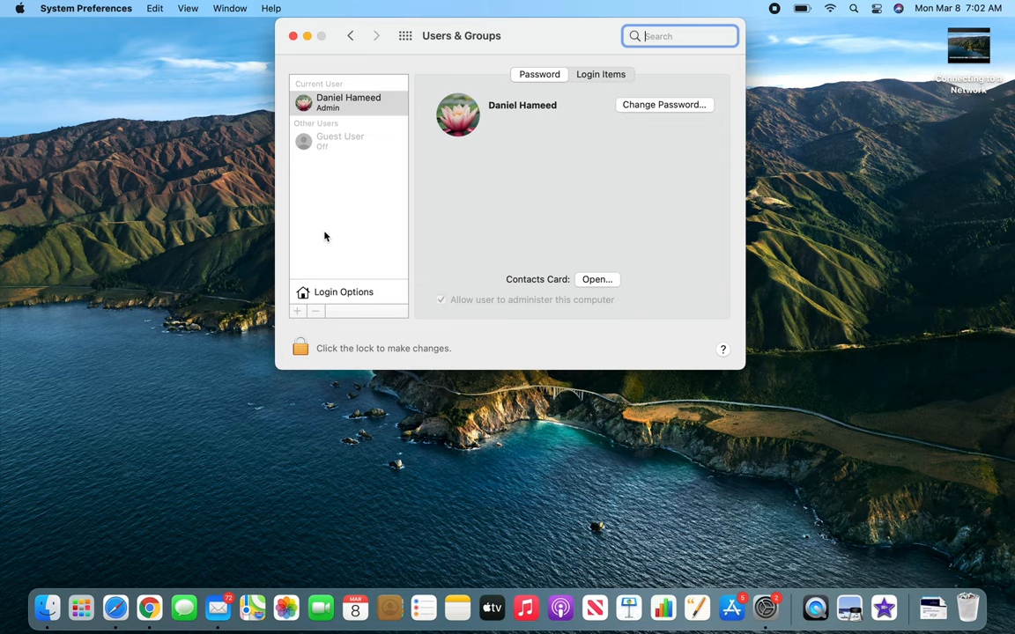
mouse_move(335, 235)
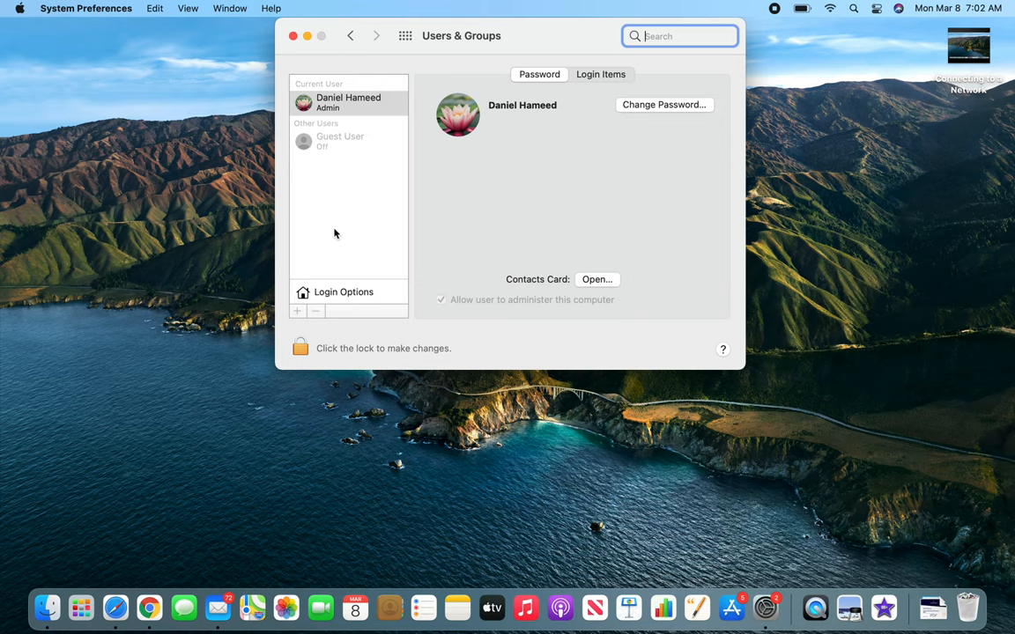
mouse_move(367, 261)
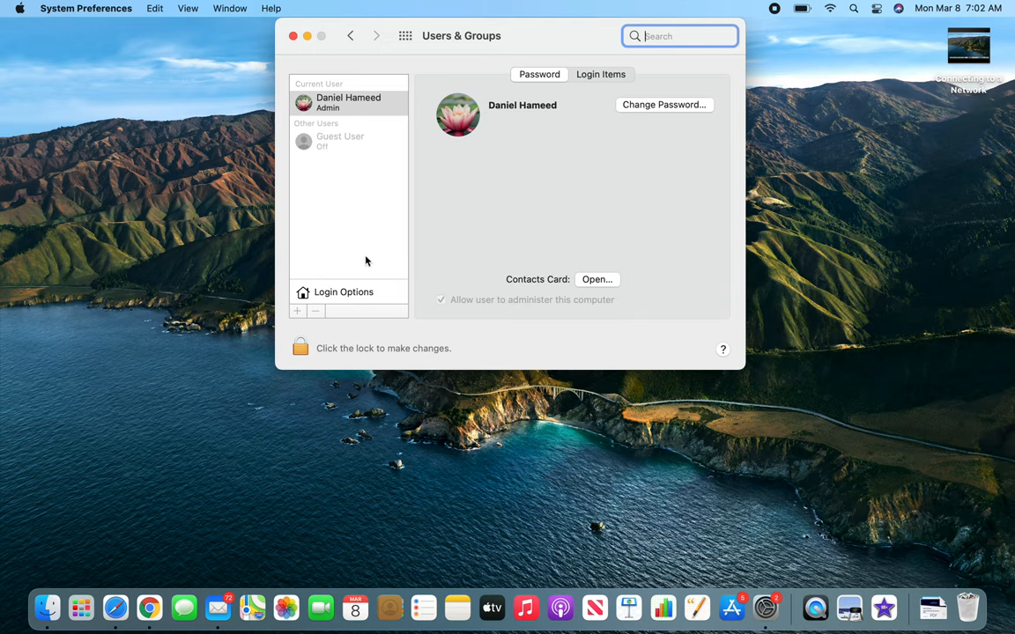
mouse_move(490, 227)
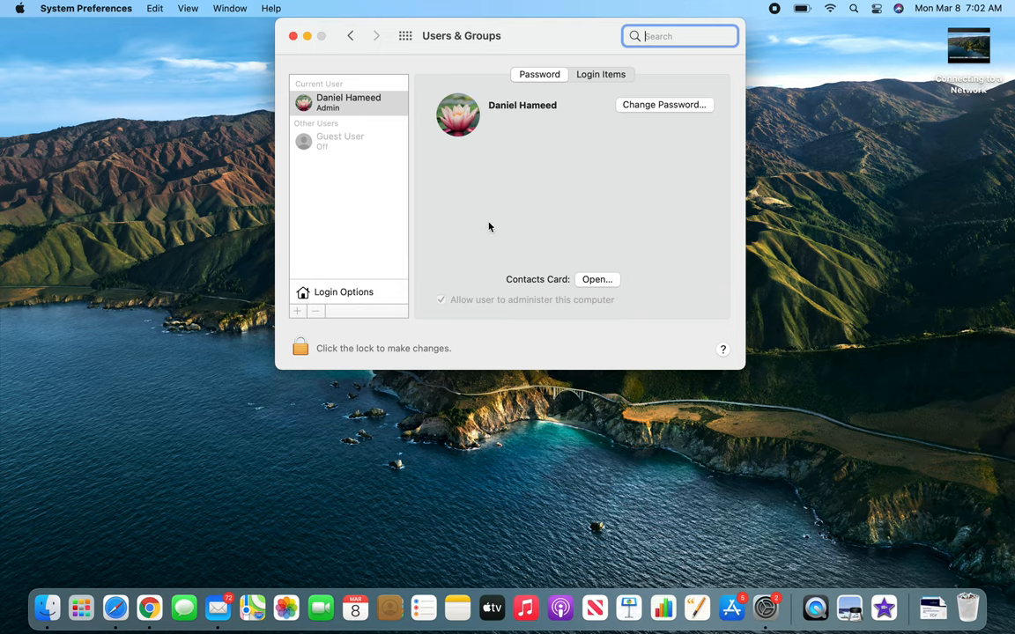
mouse_move(303, 321)
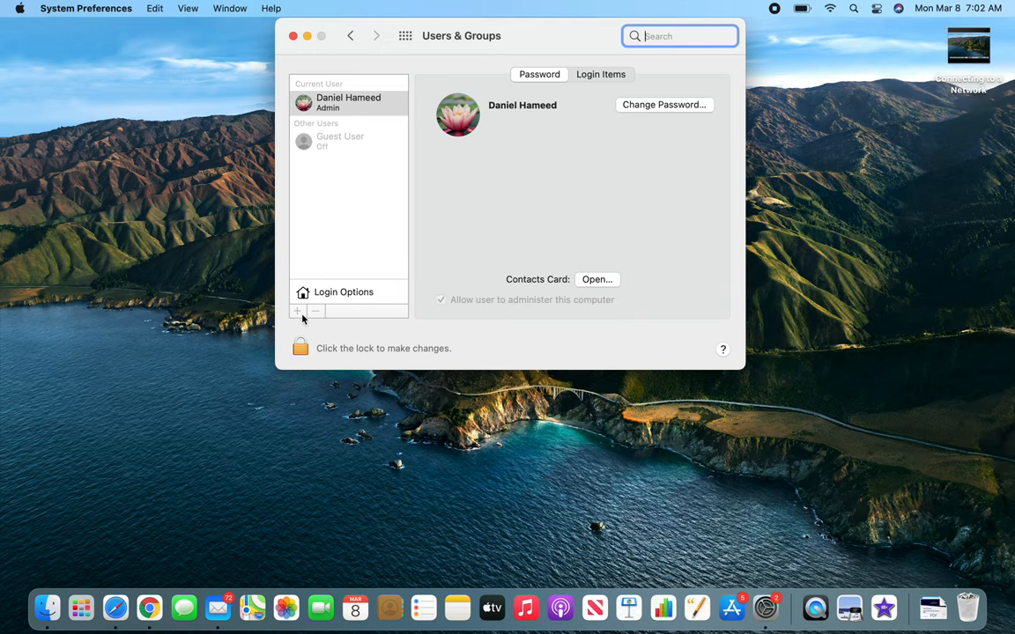
mouse_move(298, 310)
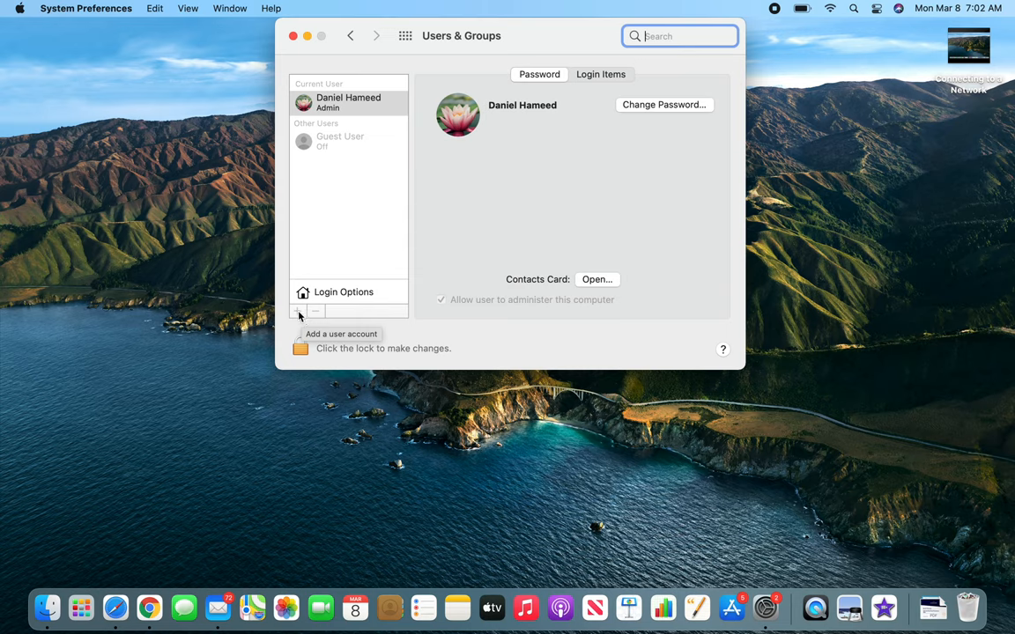
mouse_move(384, 328)
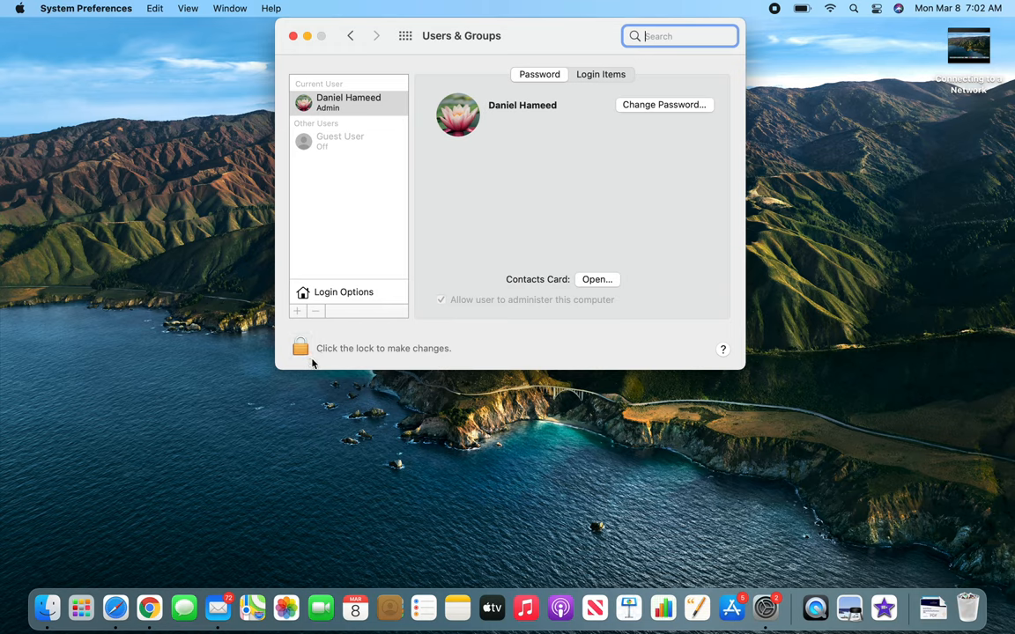
Step: Unlock Users & Groups with the administrator password to allow account changes
left_click(300, 347)
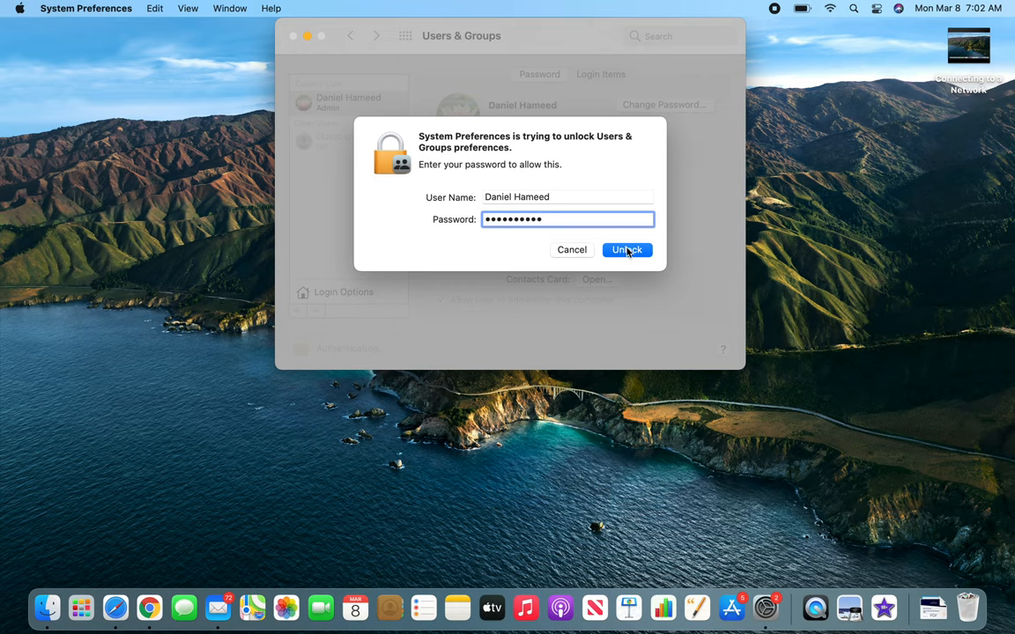
left_click(627, 250)
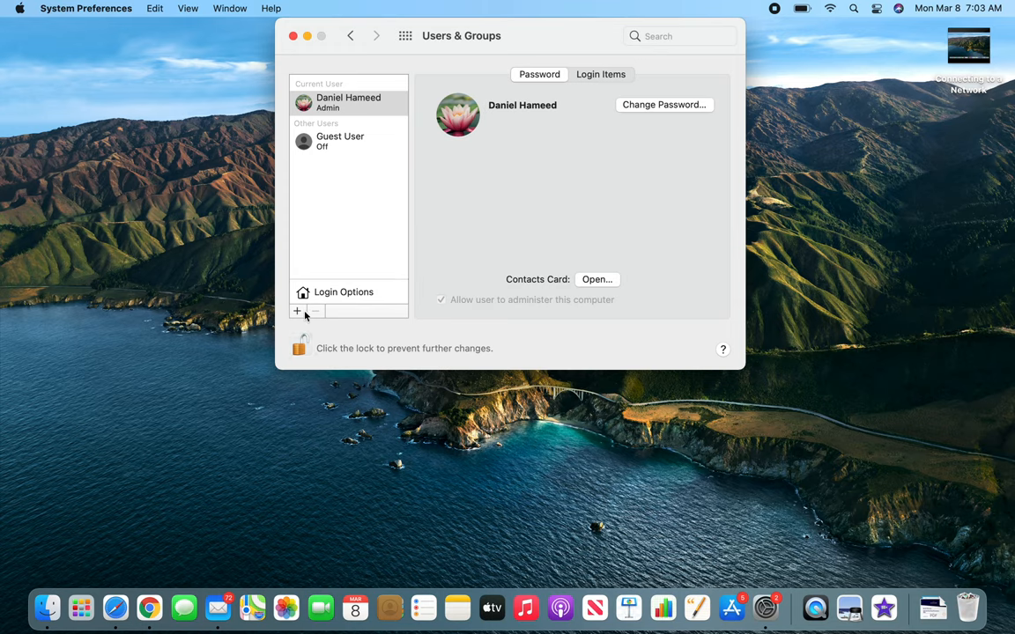
mouse_move(326, 226)
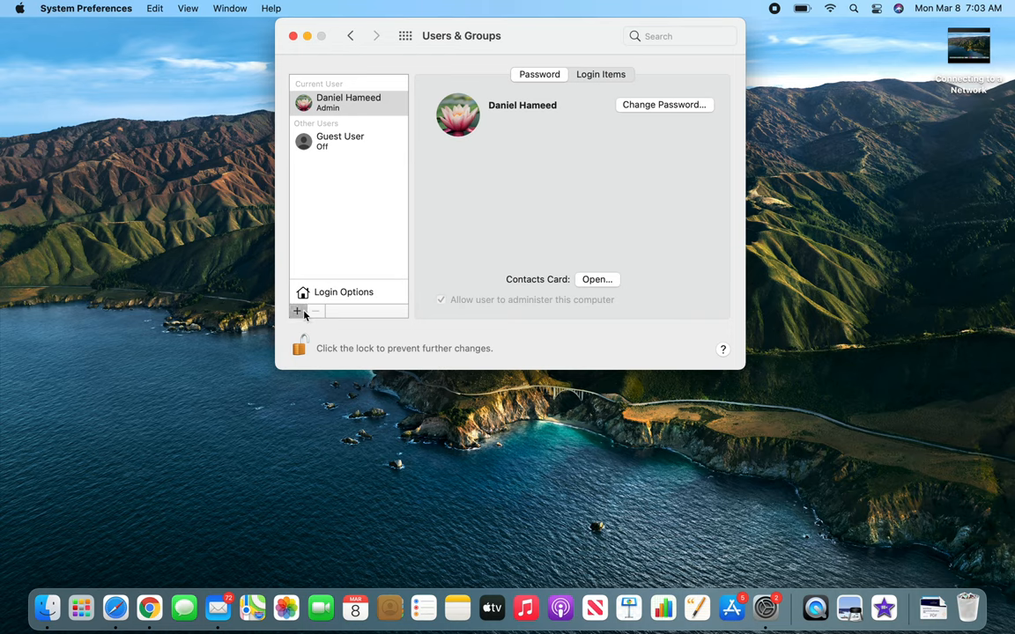
Step: Create a Standard account with full name Aslan and a verified password
left_click(296, 312)
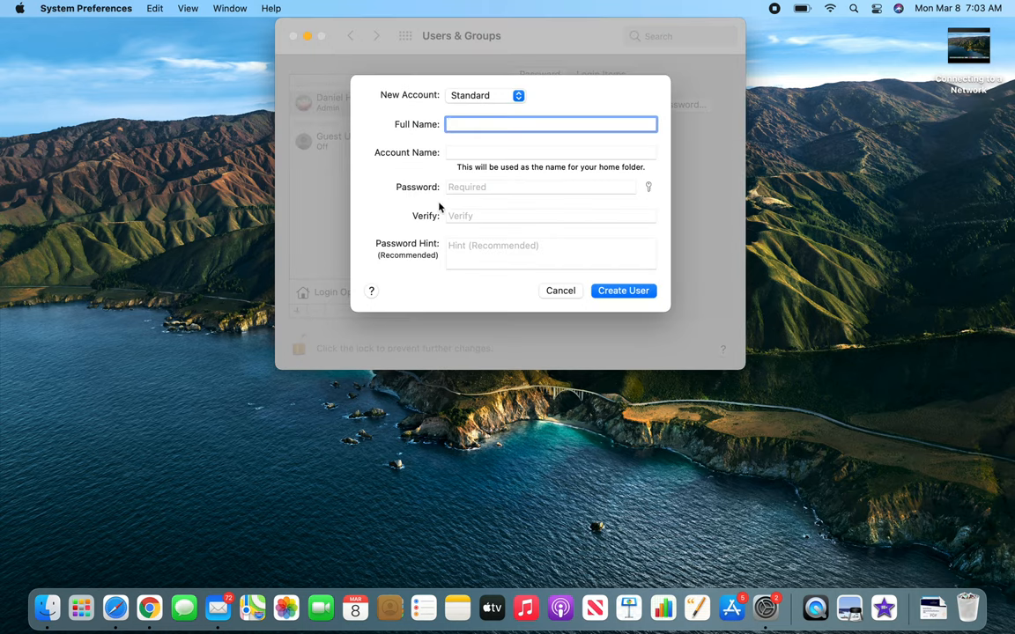
type("Aslan")
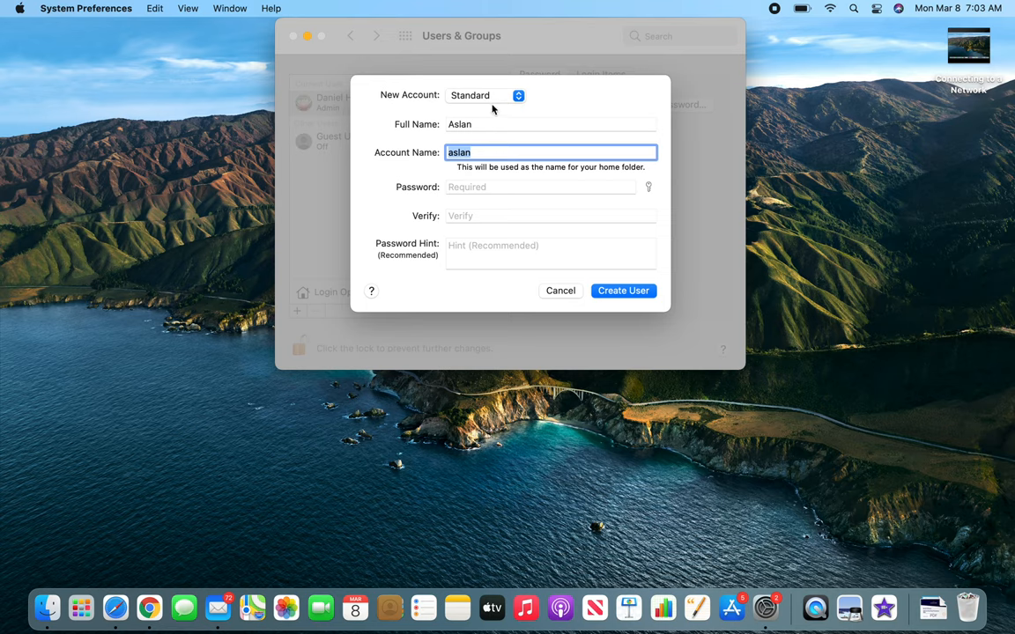
left_click(485, 95)
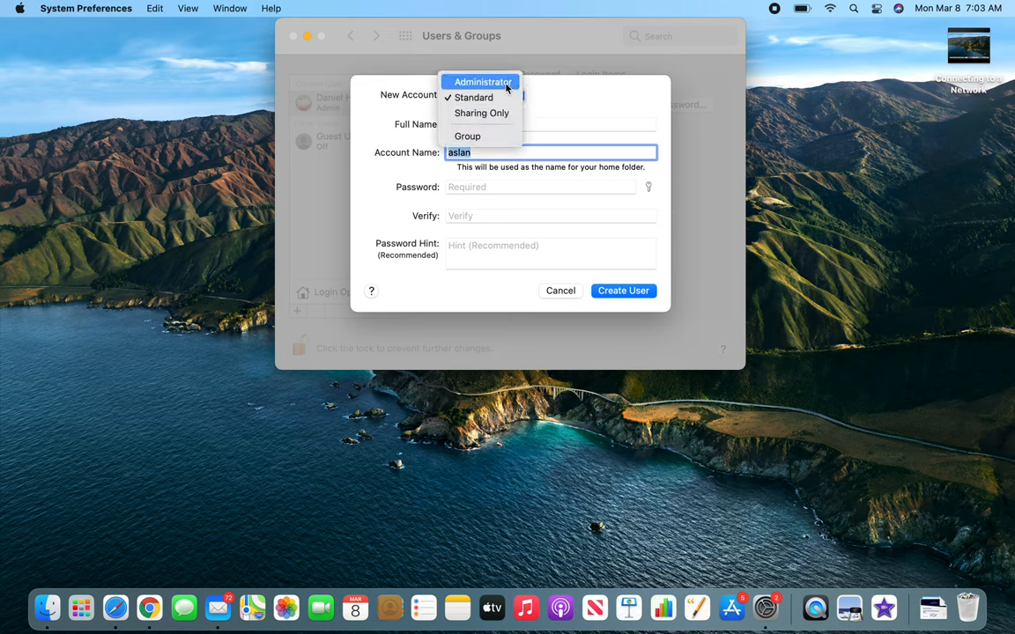
mouse_move(481, 113)
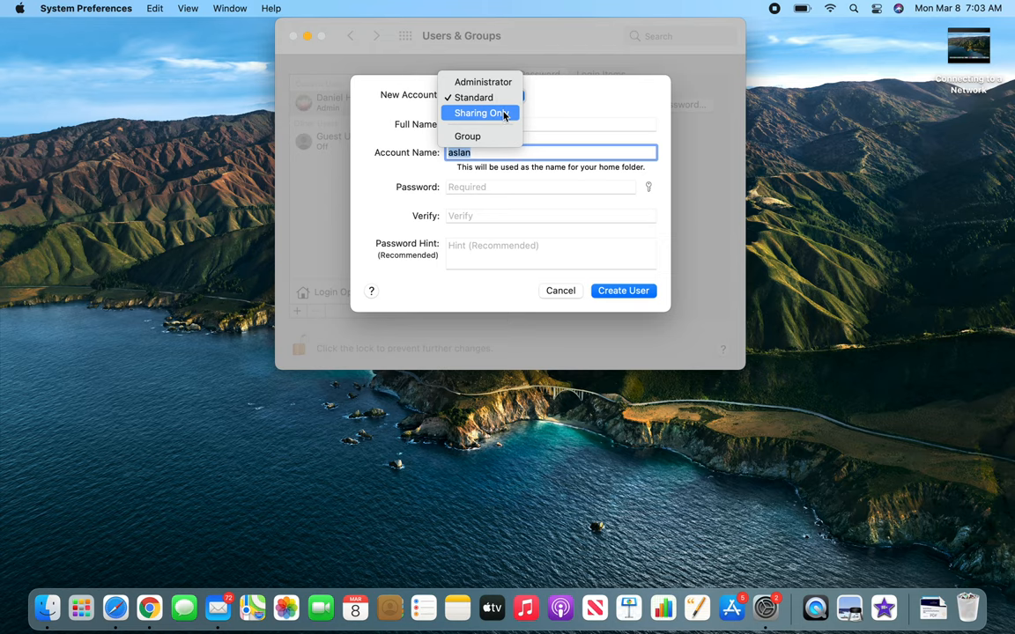
mouse_move(467, 136)
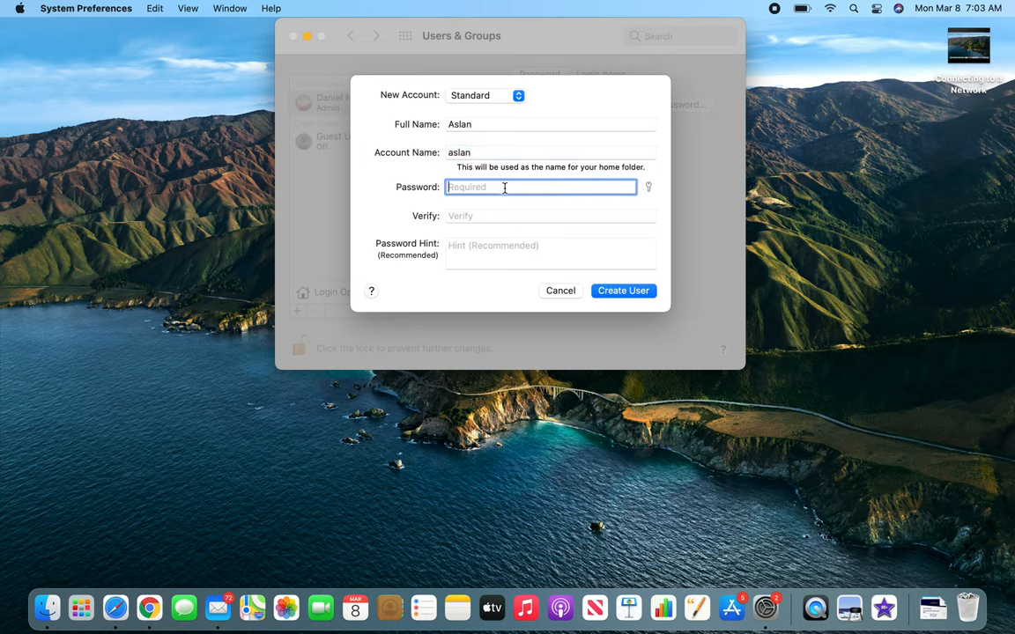
mouse_move(638, 208)
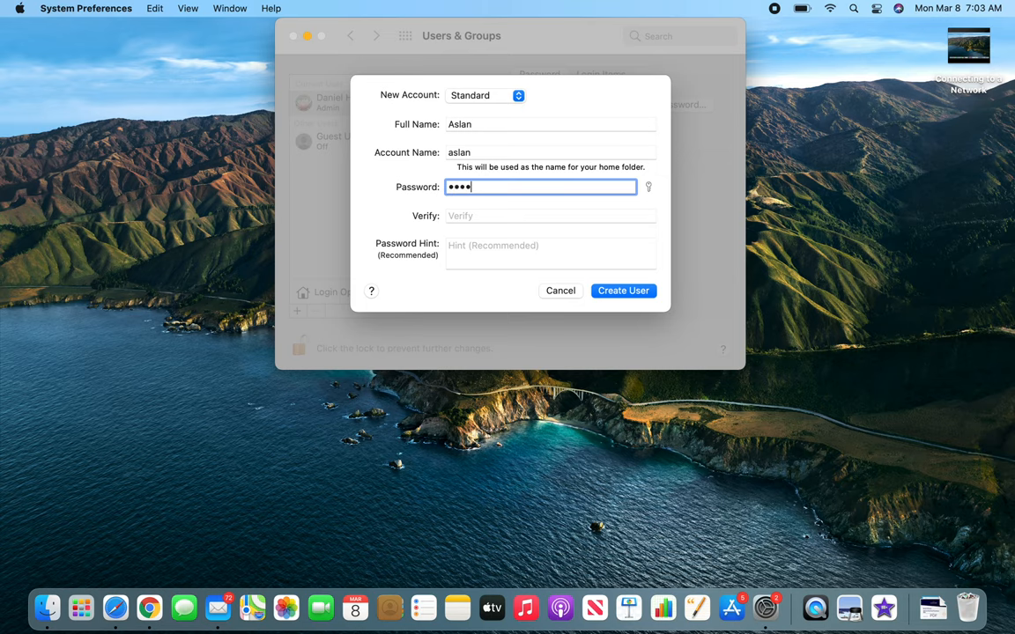
type("•••••")
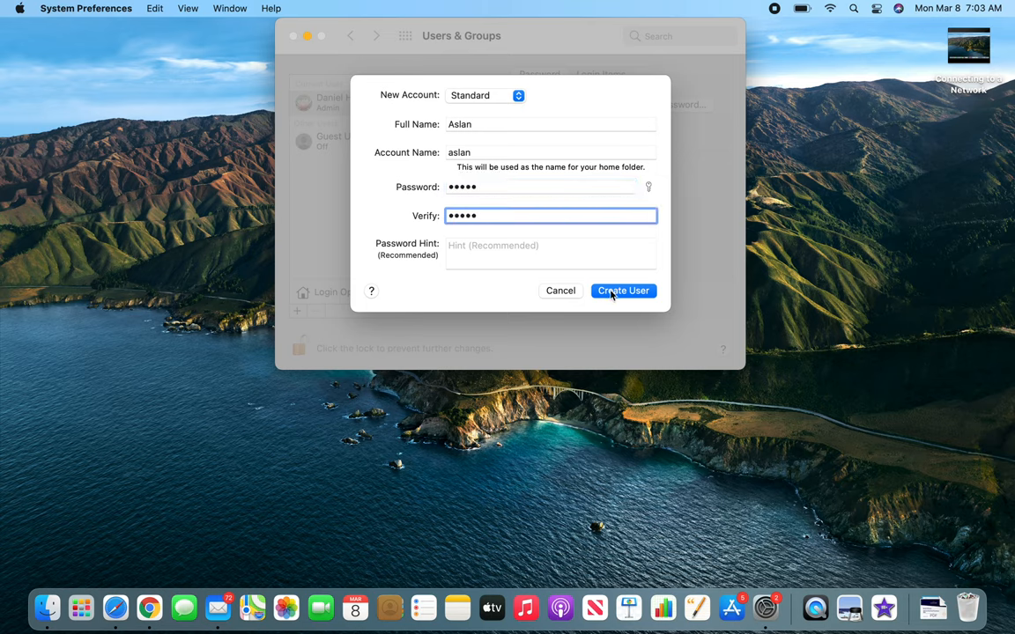
left_click(624, 291)
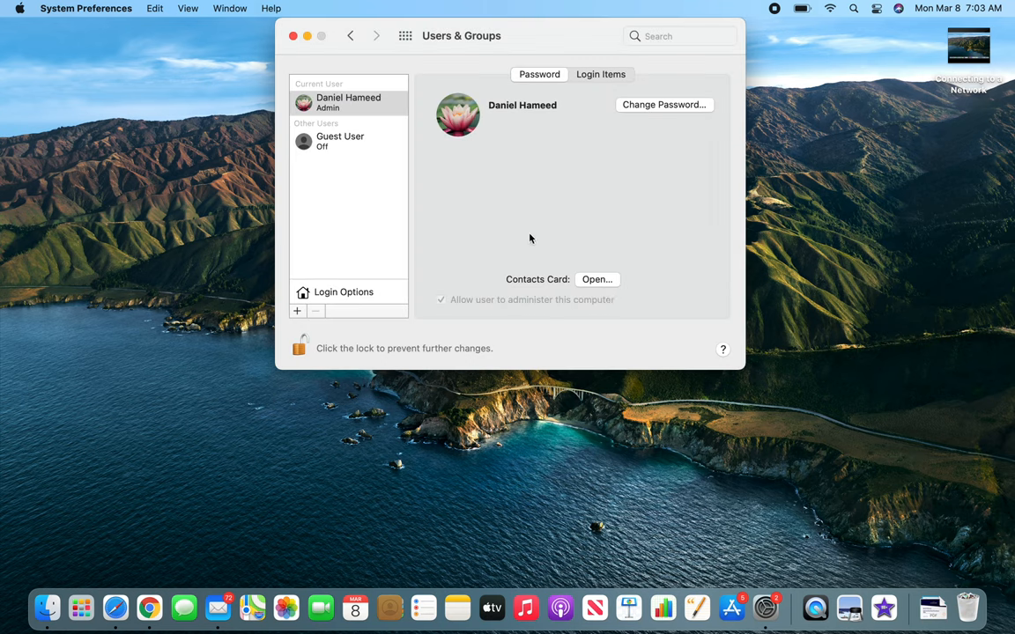
Step: Select the Aslan account and bring up its profile picture chooser
left_click(349, 141)
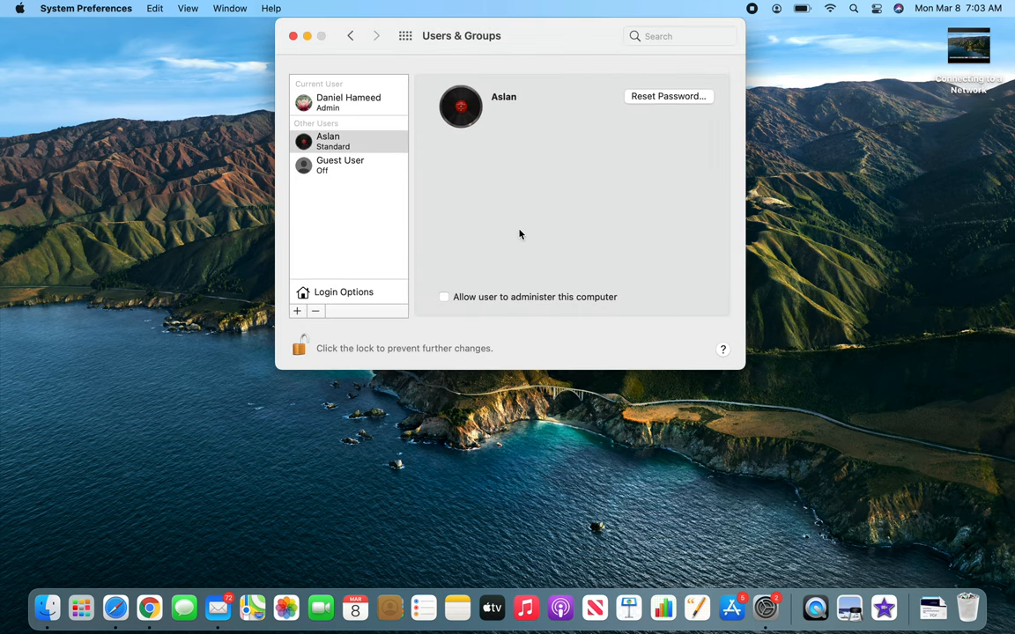
mouse_move(462, 105)
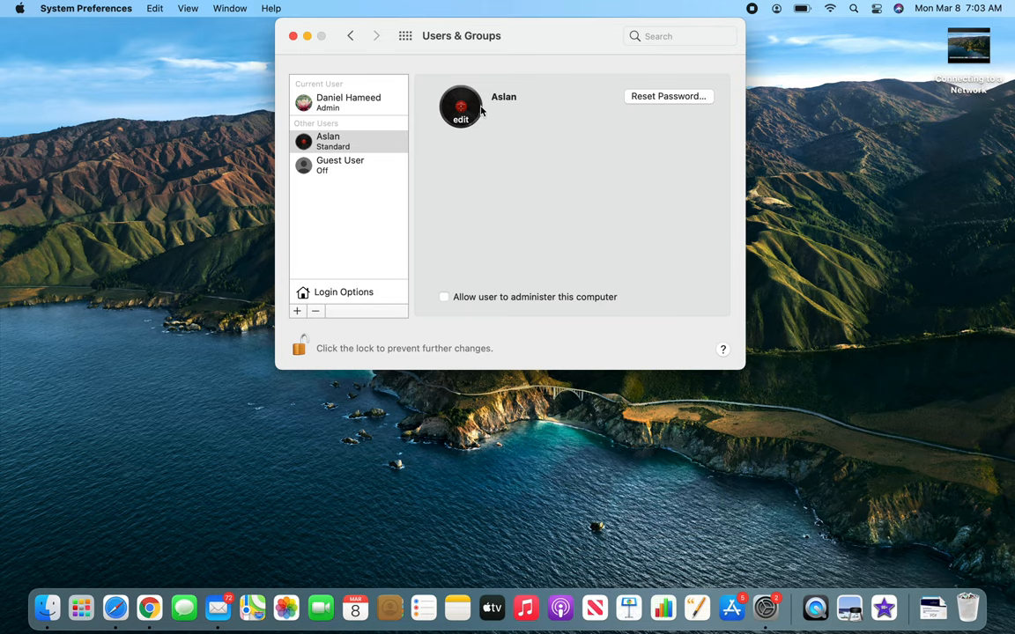
mouse_move(465, 131)
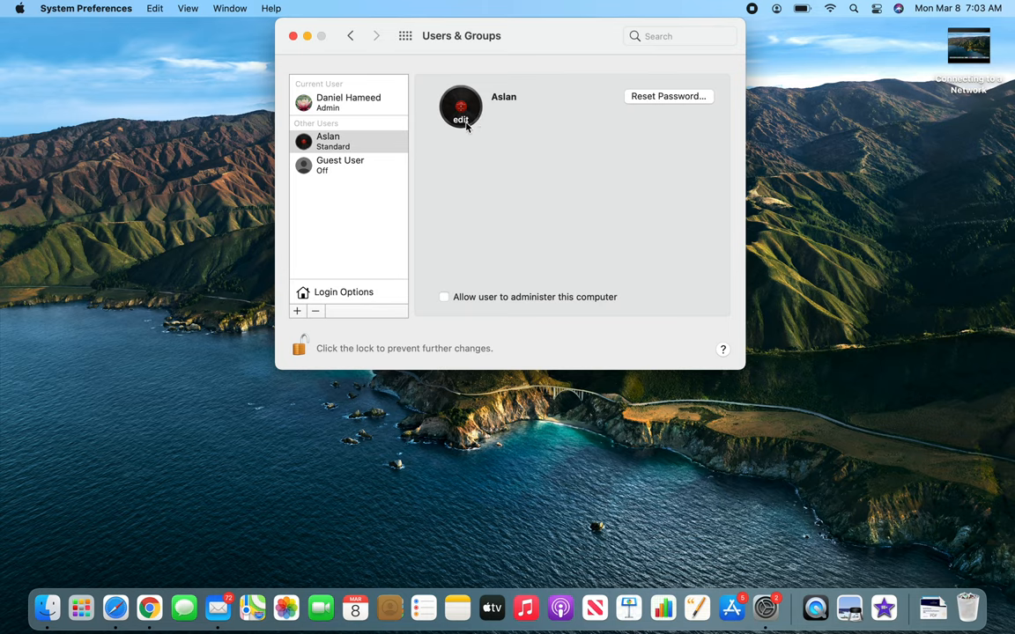
left_click(460, 107)
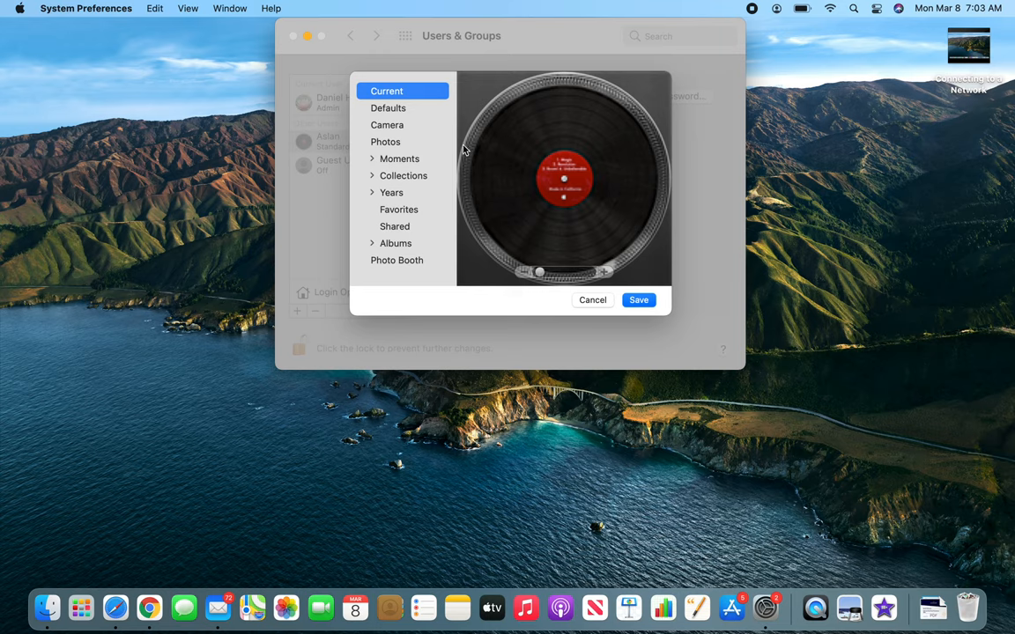
Step: Pick the parrot from the Defaults pictures and save it as Aslan's picture
left_click(384, 141)
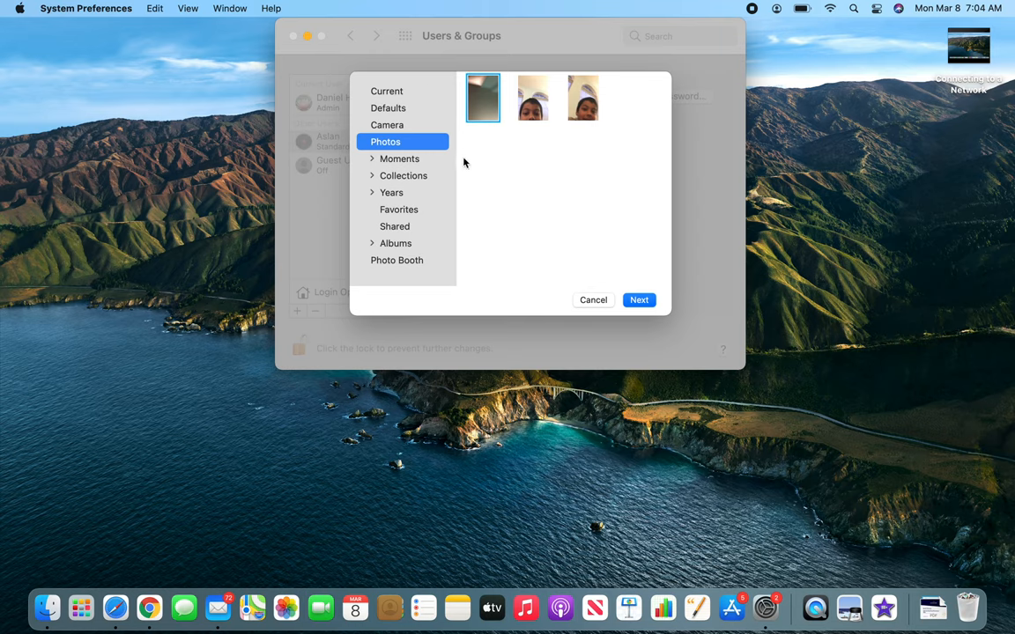
mouse_move(479, 204)
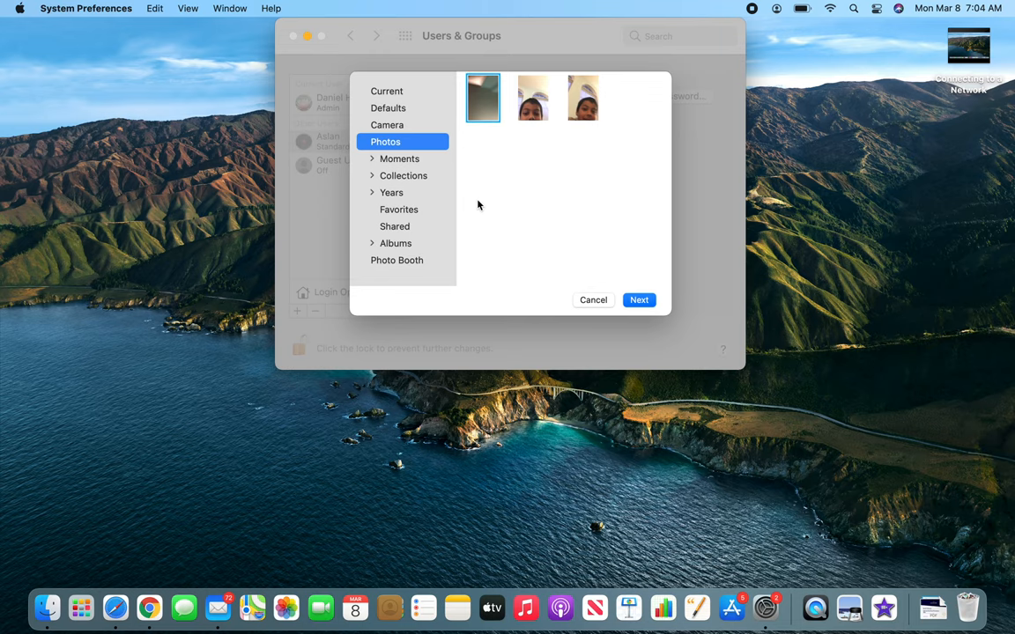
mouse_move(476, 208)
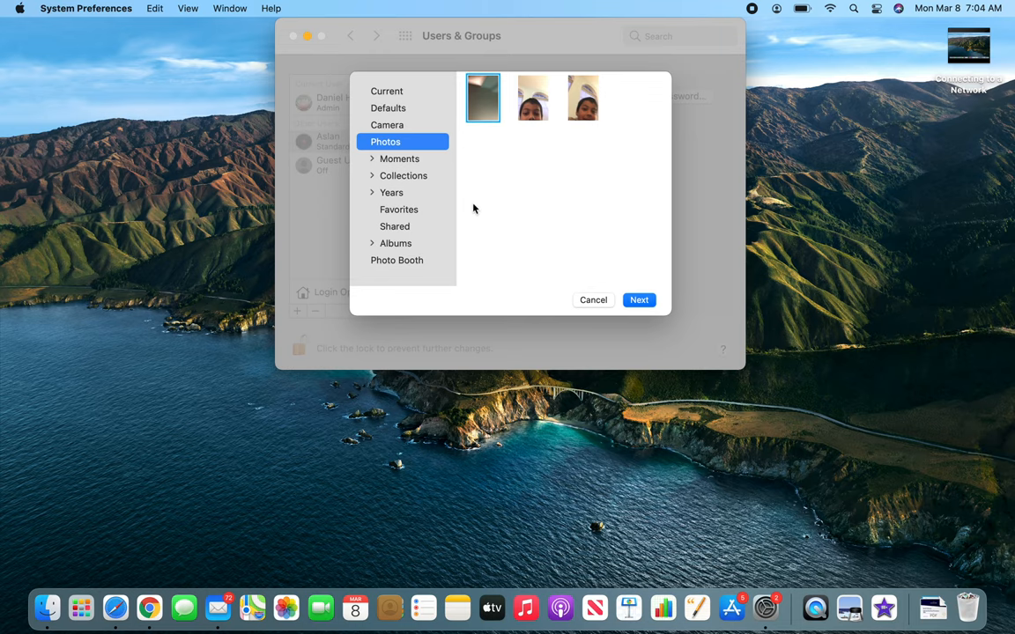
mouse_move(409, 158)
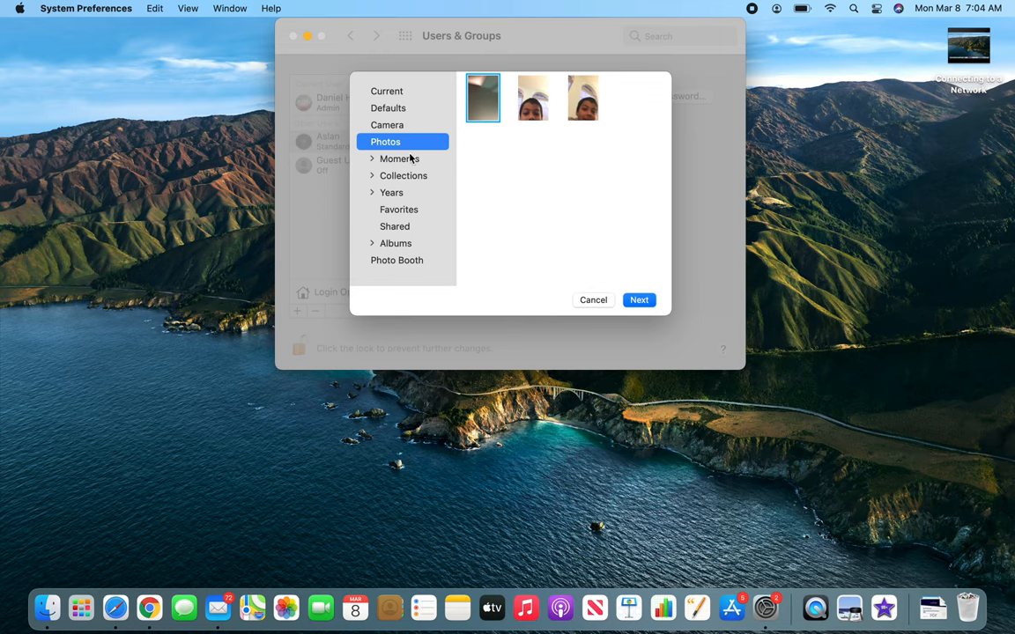
left_click(386, 92)
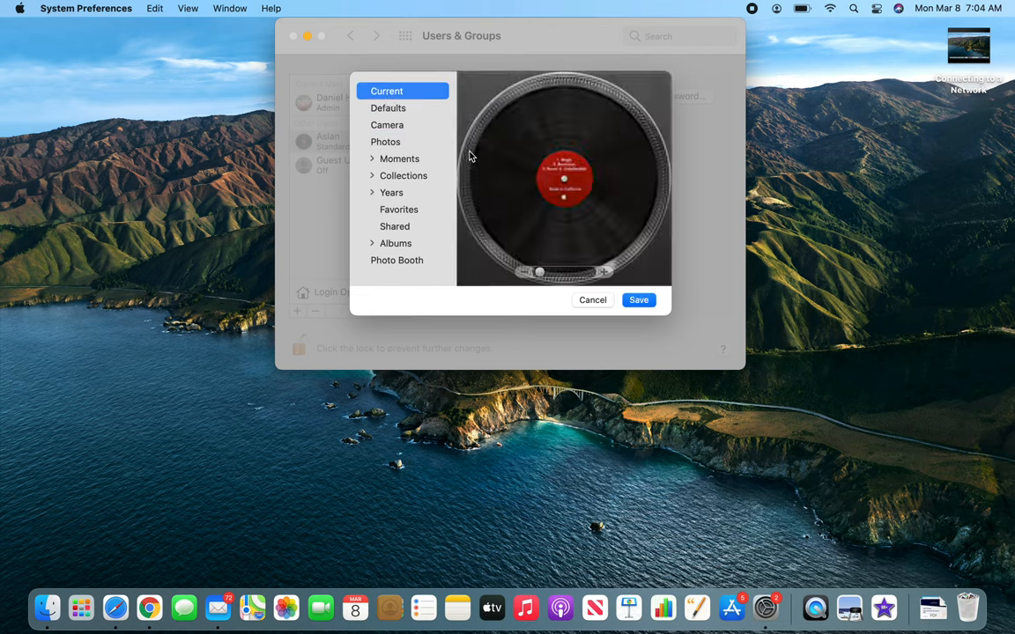
left_click(387, 108)
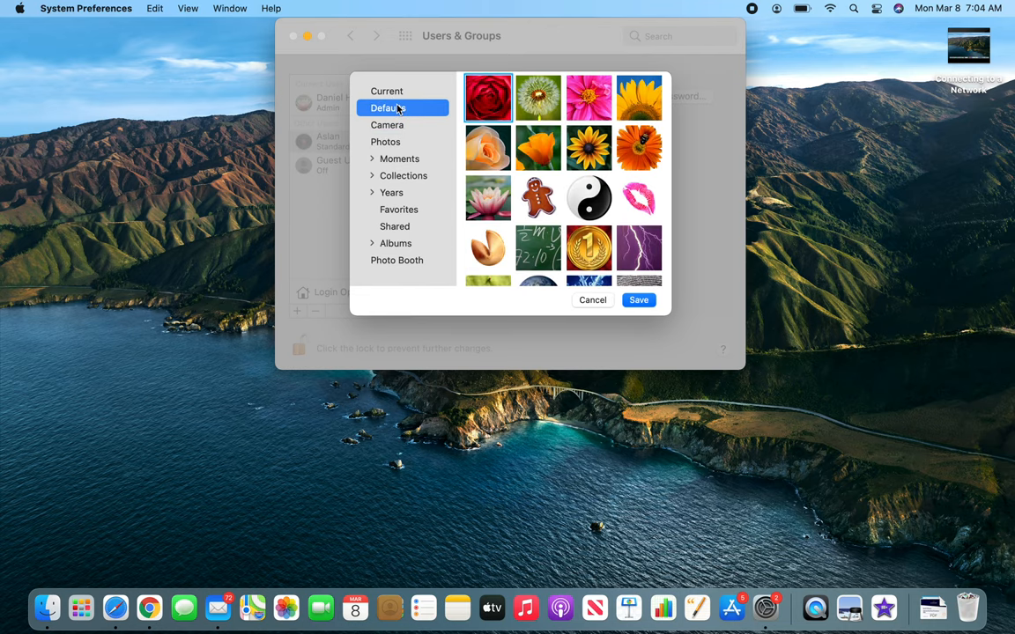
scroll("down", 3)
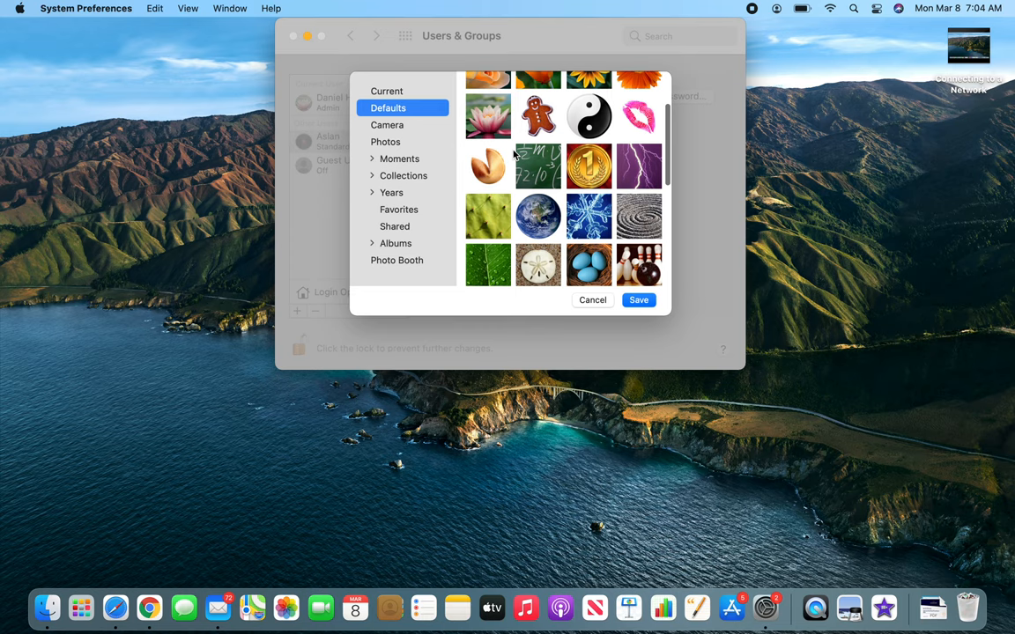
scroll("down", 3)
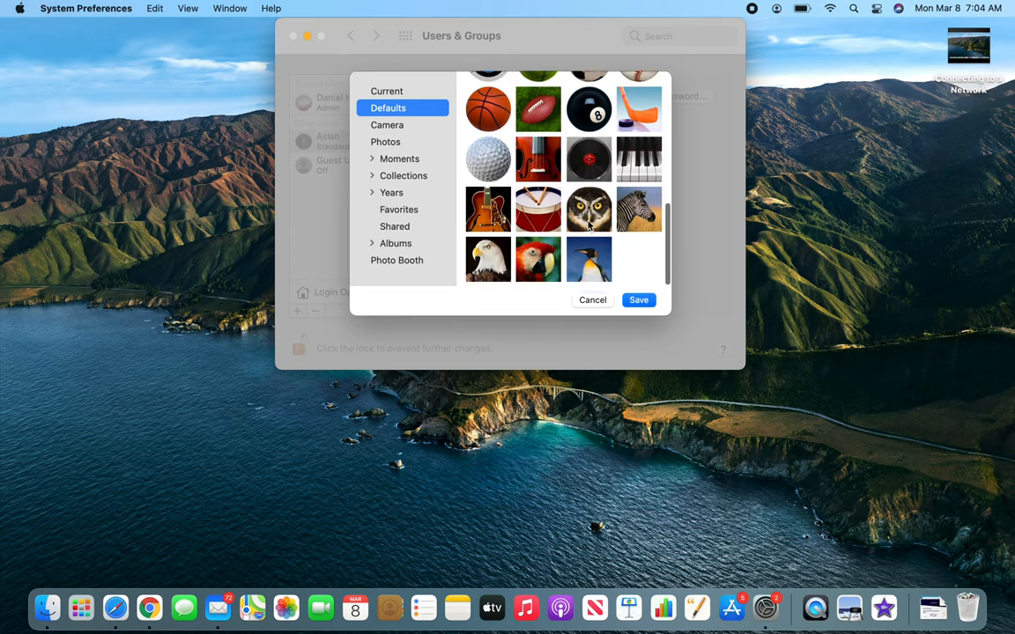
left_click(538, 259)
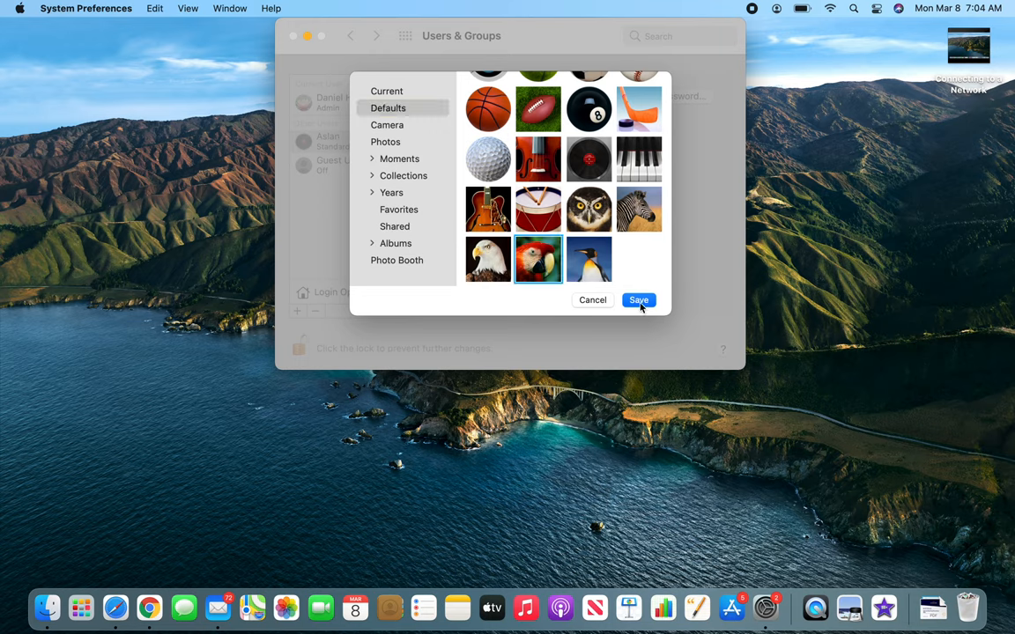
left_click(638, 300)
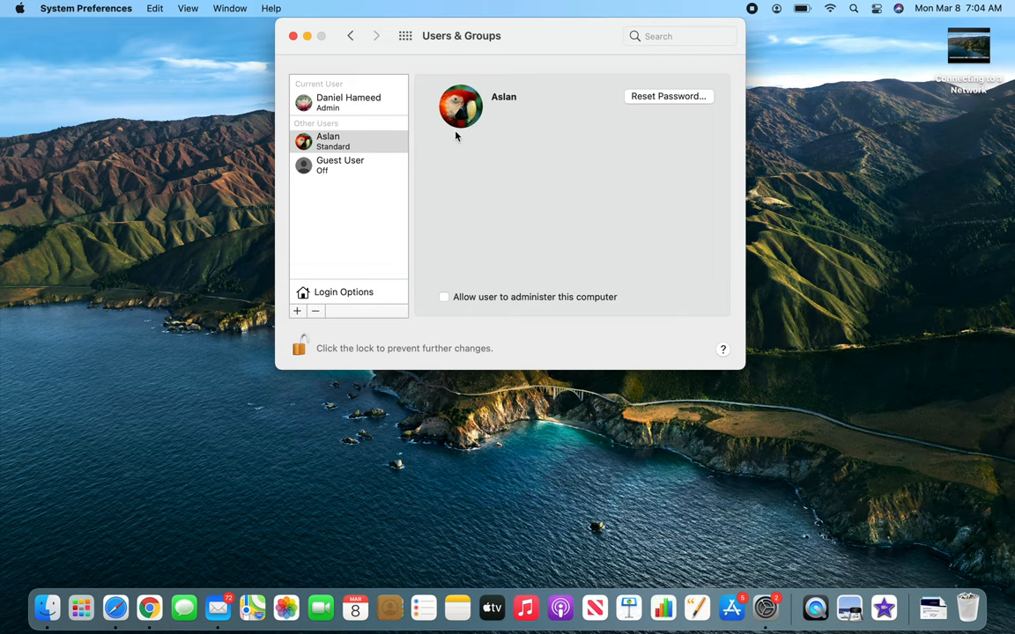
Step: Browse Years and Shared picture sources, cancel without changes, and show Login Options
left_click(460, 107)
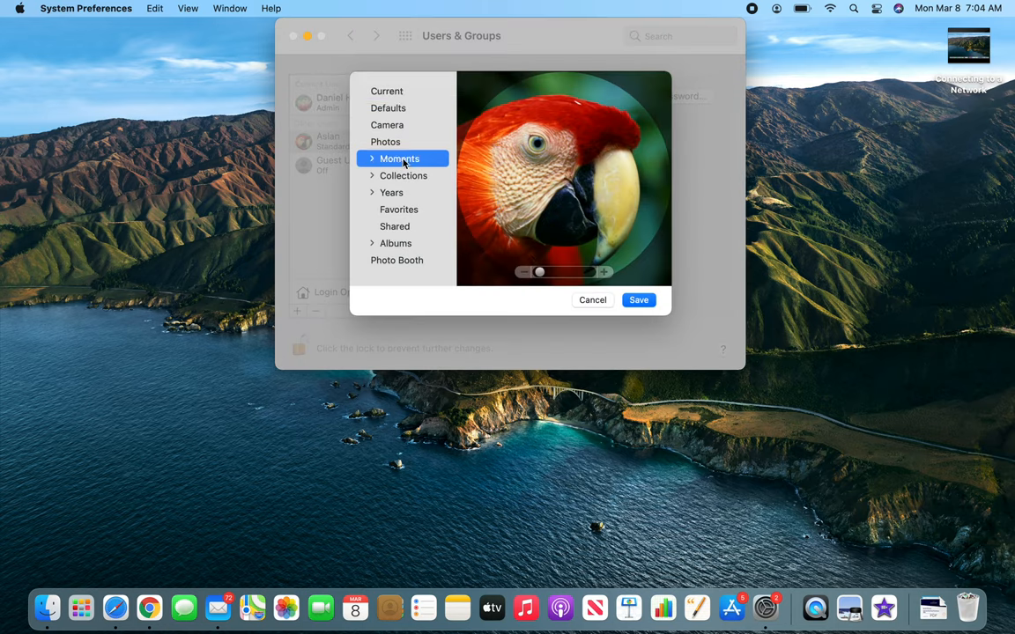
left_click(391, 192)
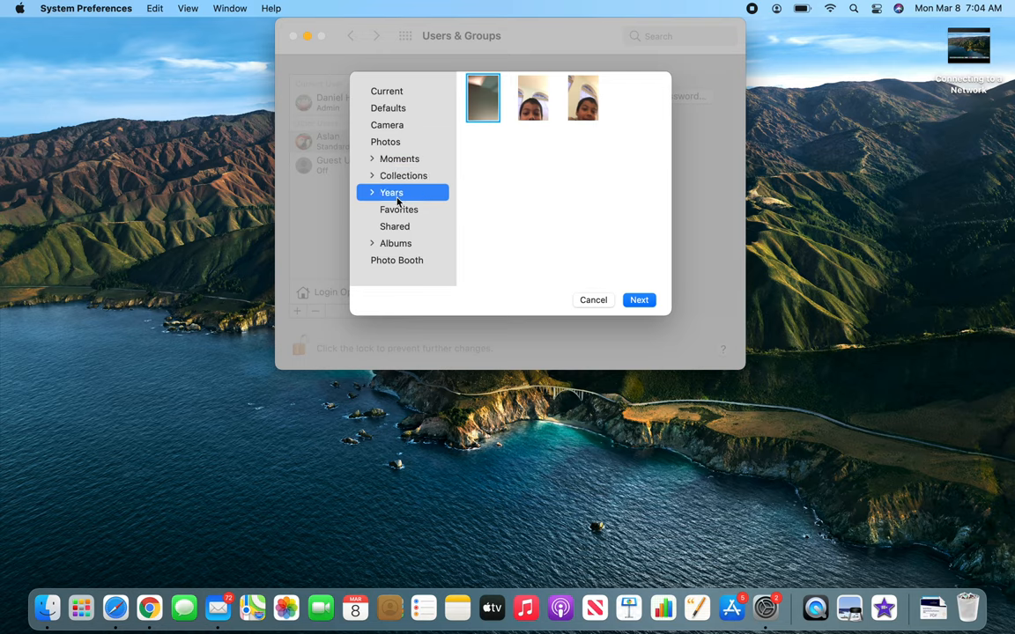
left_click(395, 225)
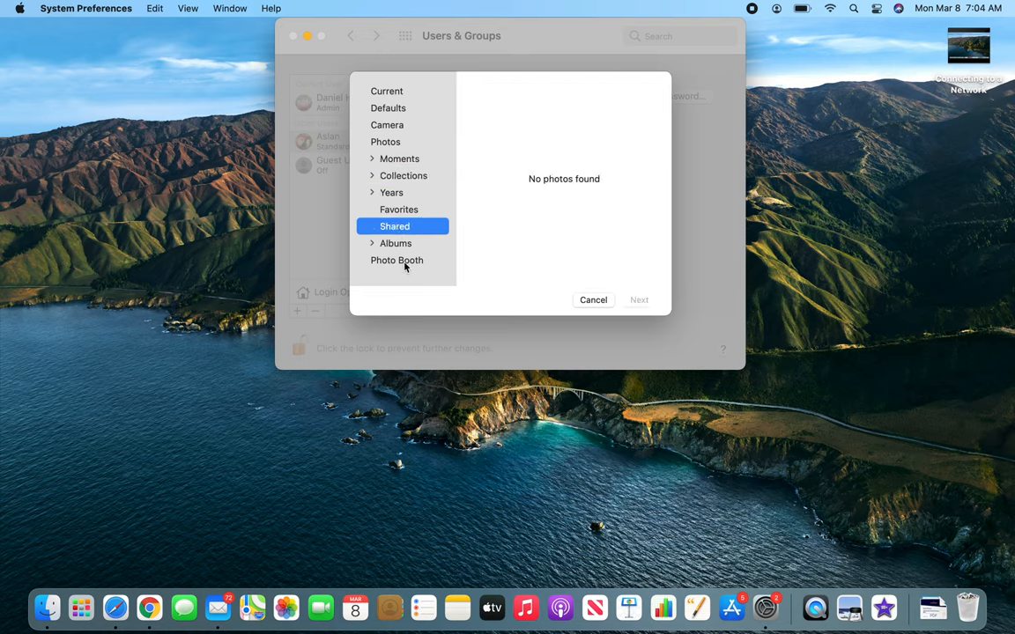
left_click(593, 300)
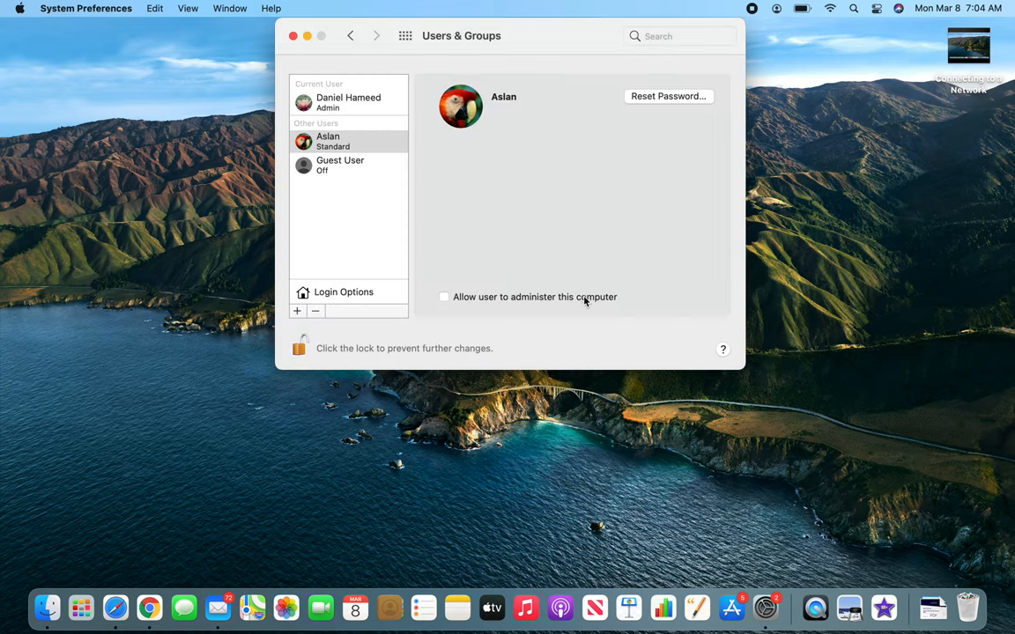
left_click(342, 293)
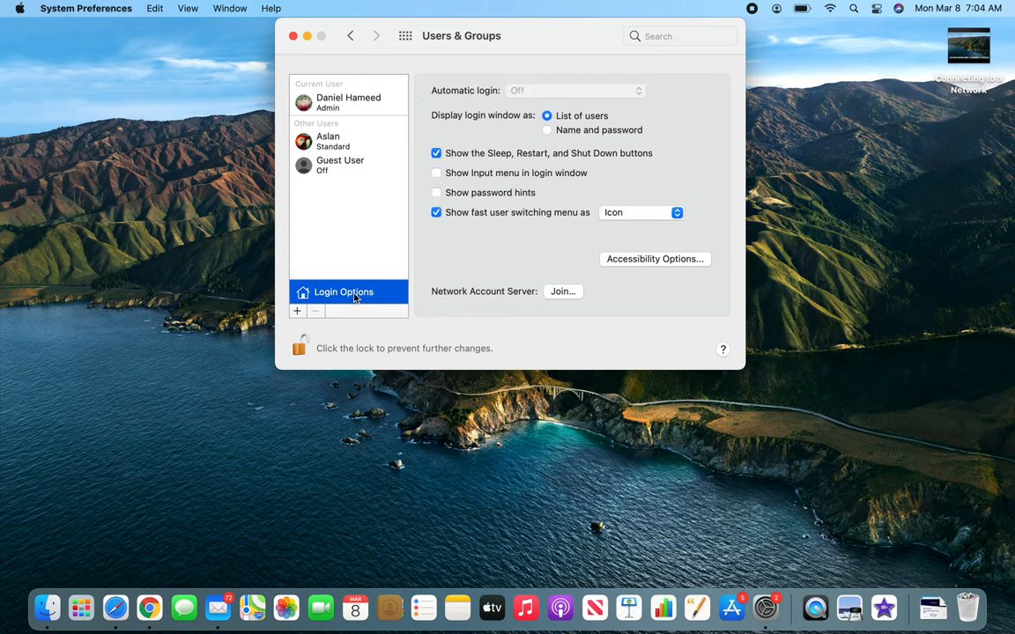
mouse_move(600, 134)
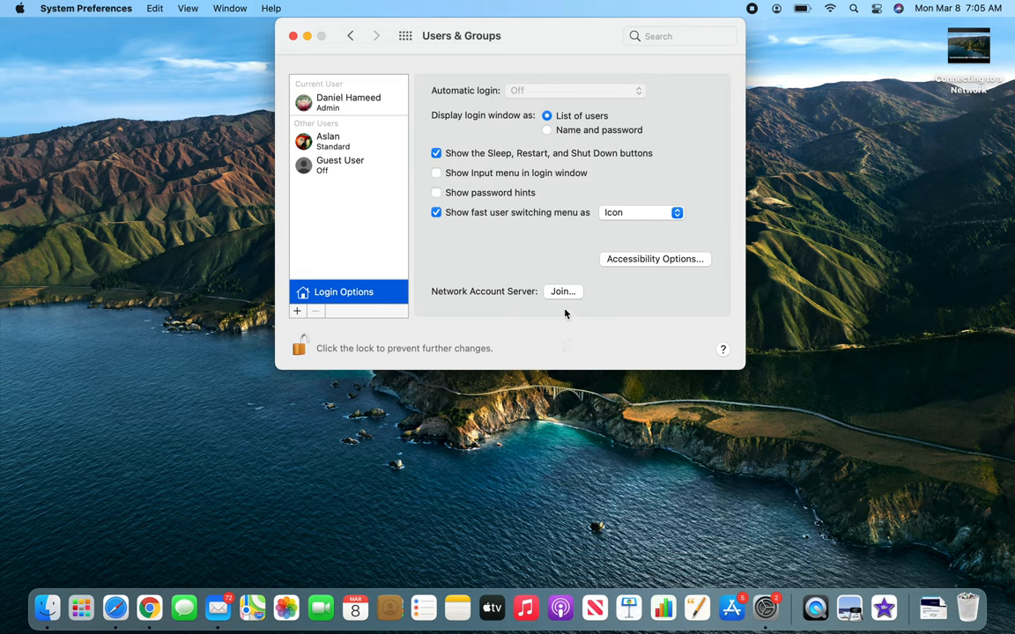
mouse_move(516, 179)
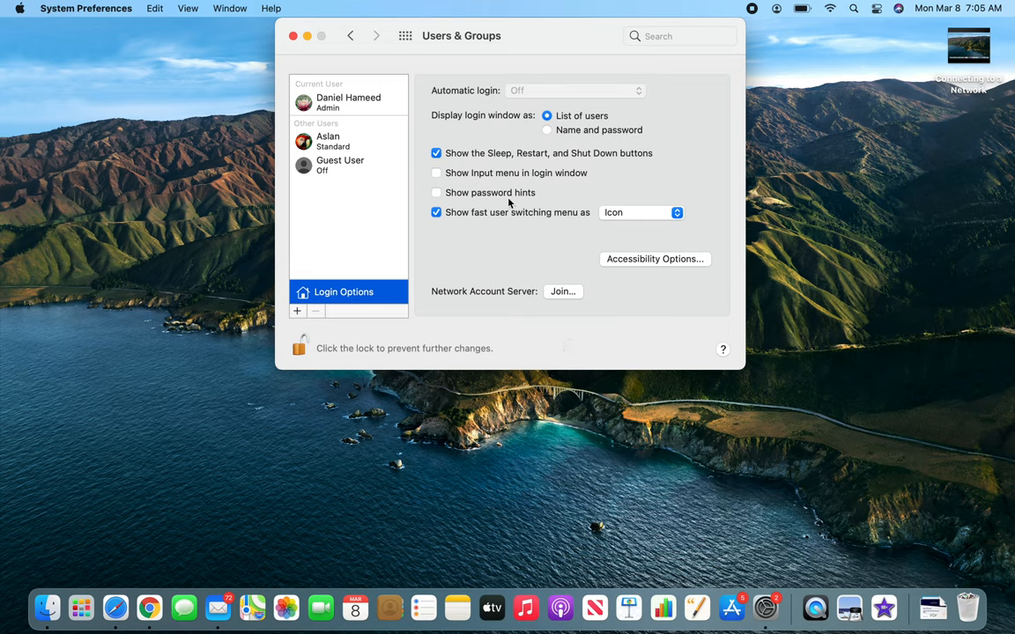
mouse_move(554, 272)
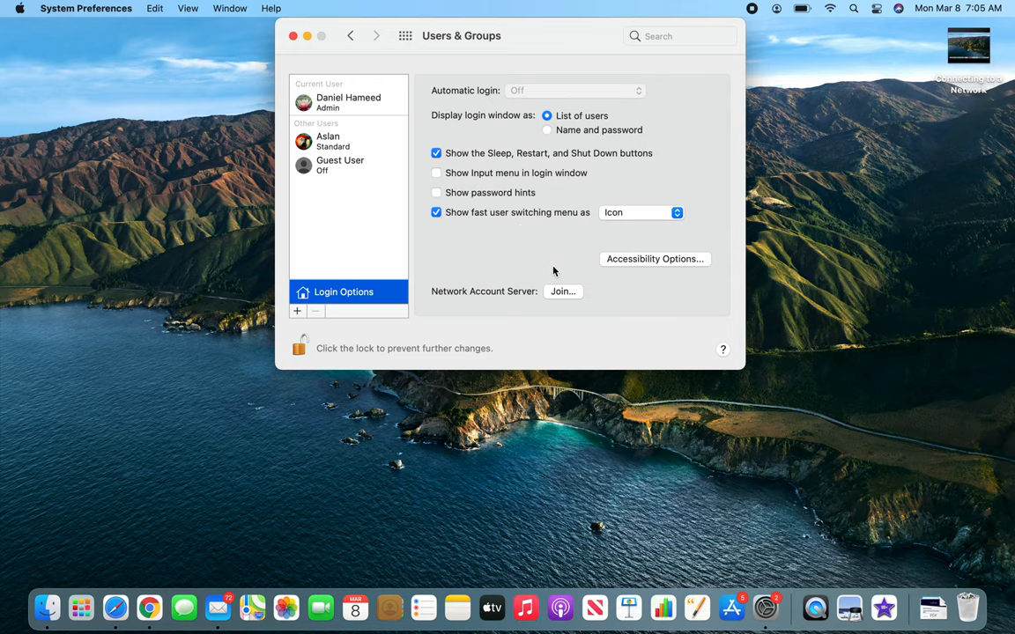
mouse_move(638, 263)
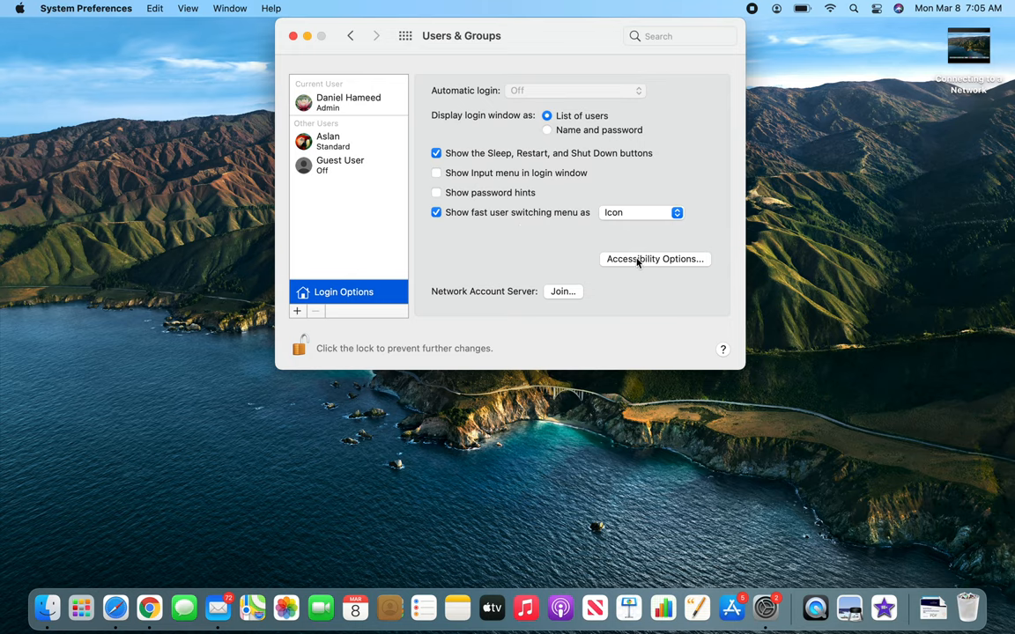
mouse_move(638, 300)
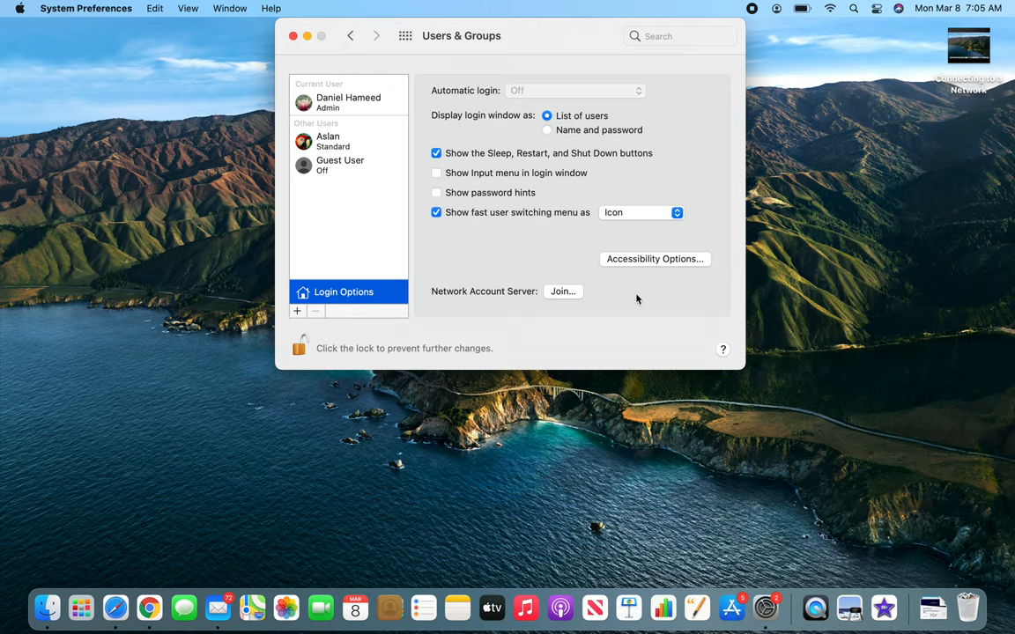
mouse_move(634, 264)
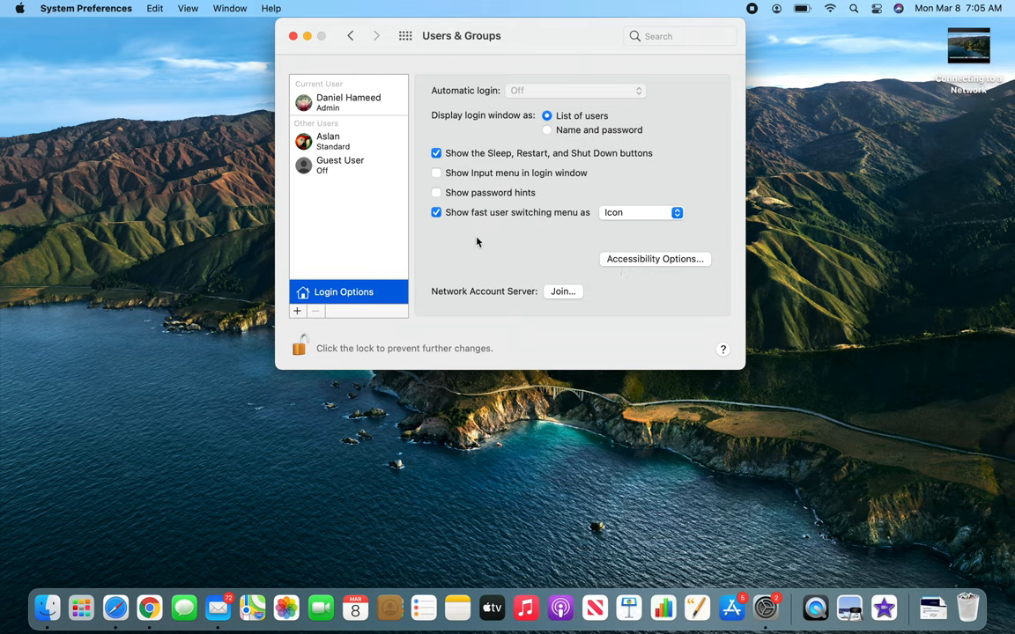
mouse_move(372, 166)
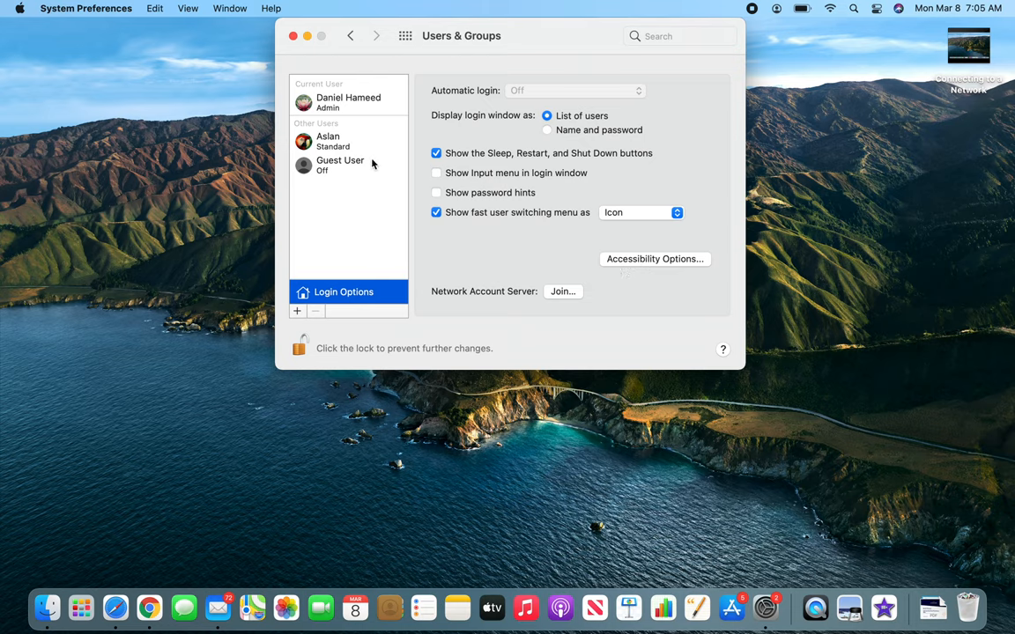
Step: Return from Login Options to the Aslan account's details with its parrot picture
left_click(338, 141)
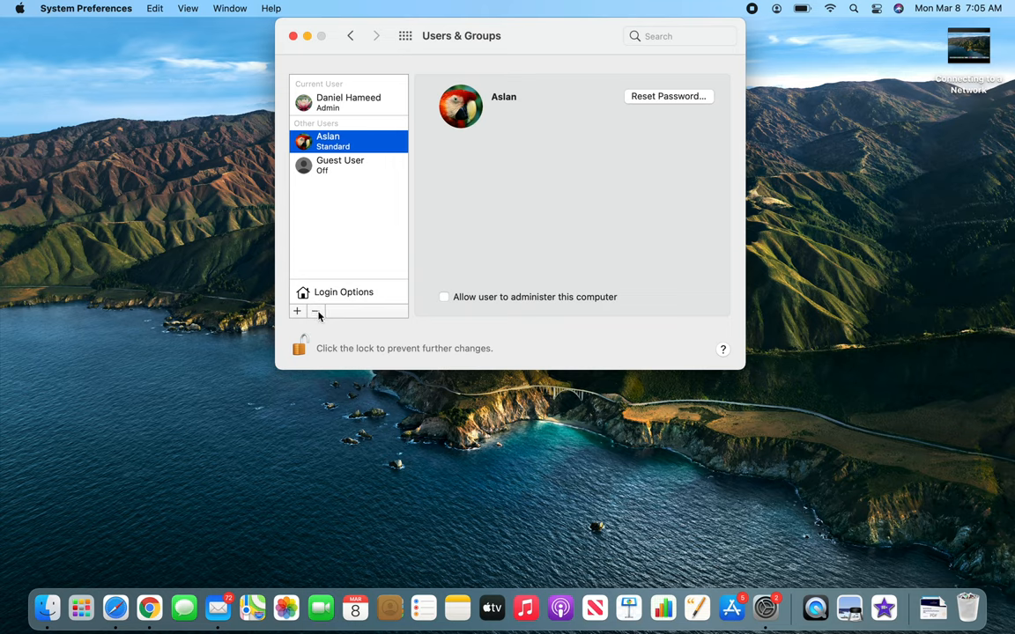
mouse_move(316, 310)
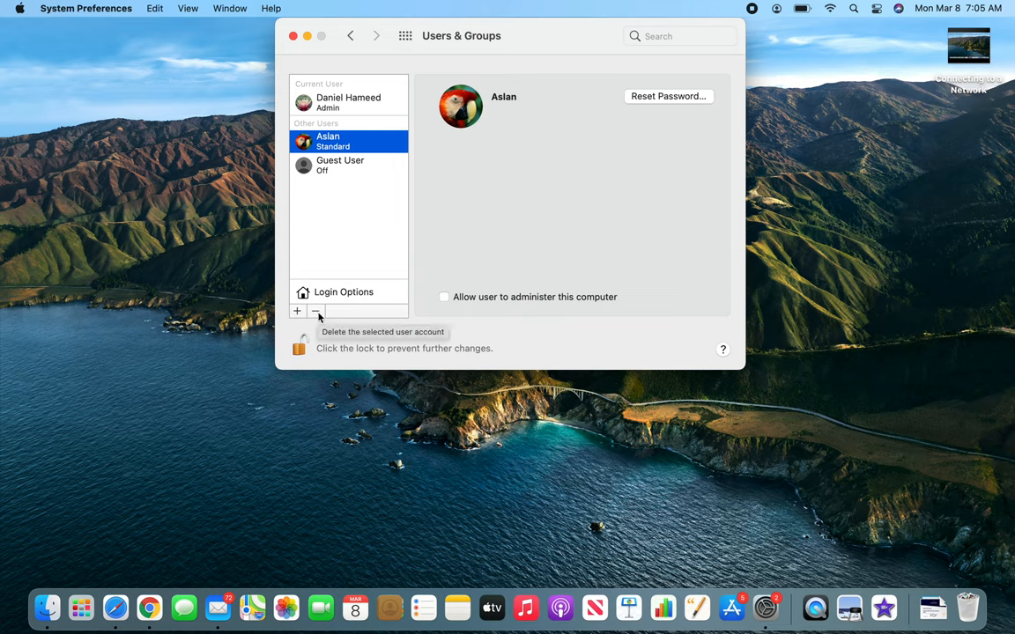
mouse_move(427, 263)
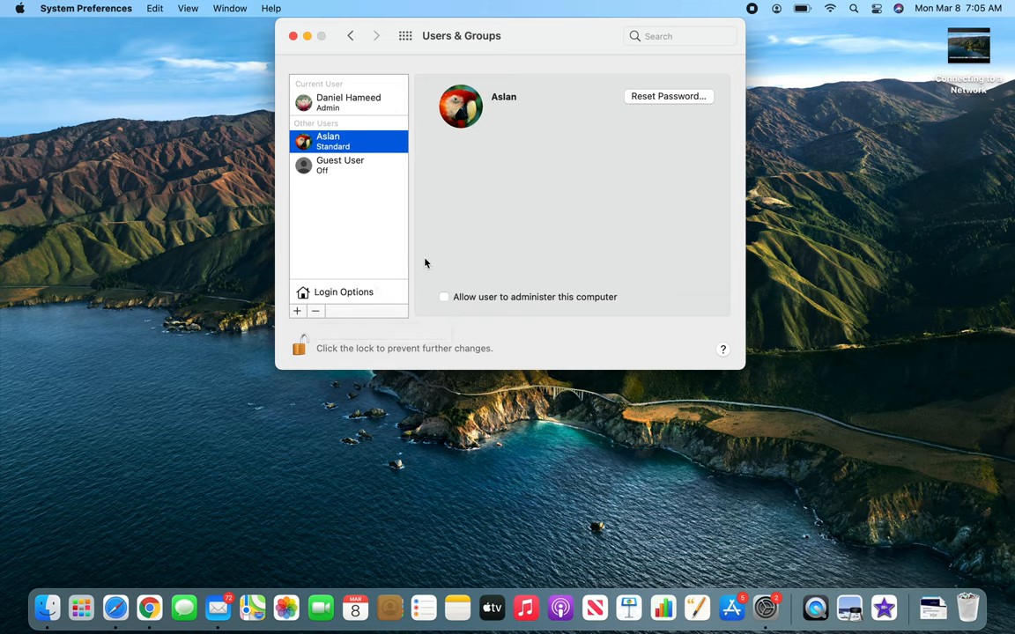
mouse_move(482, 221)
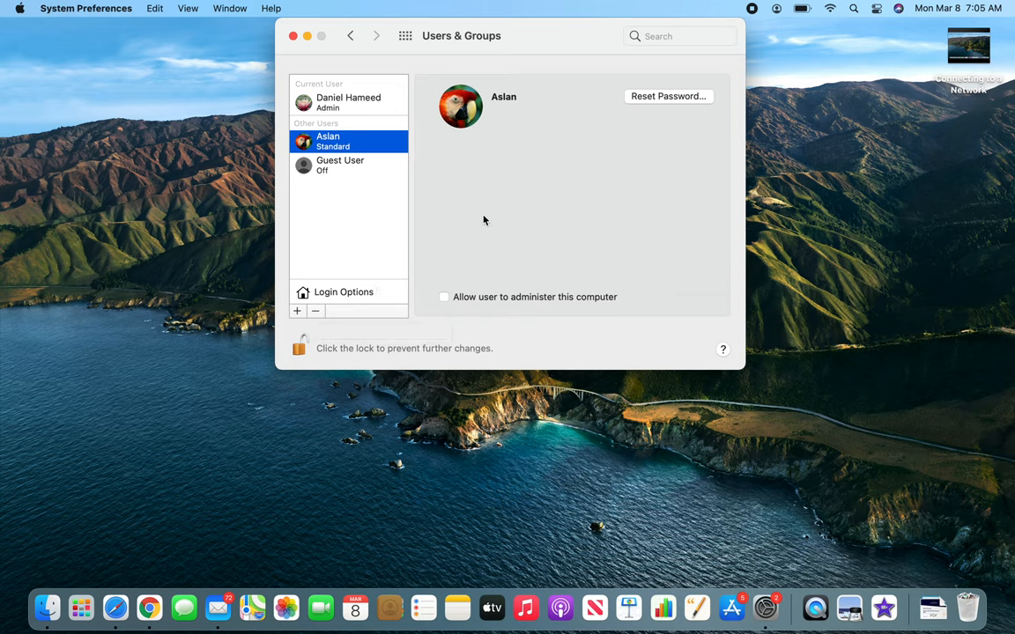
mouse_move(386, 148)
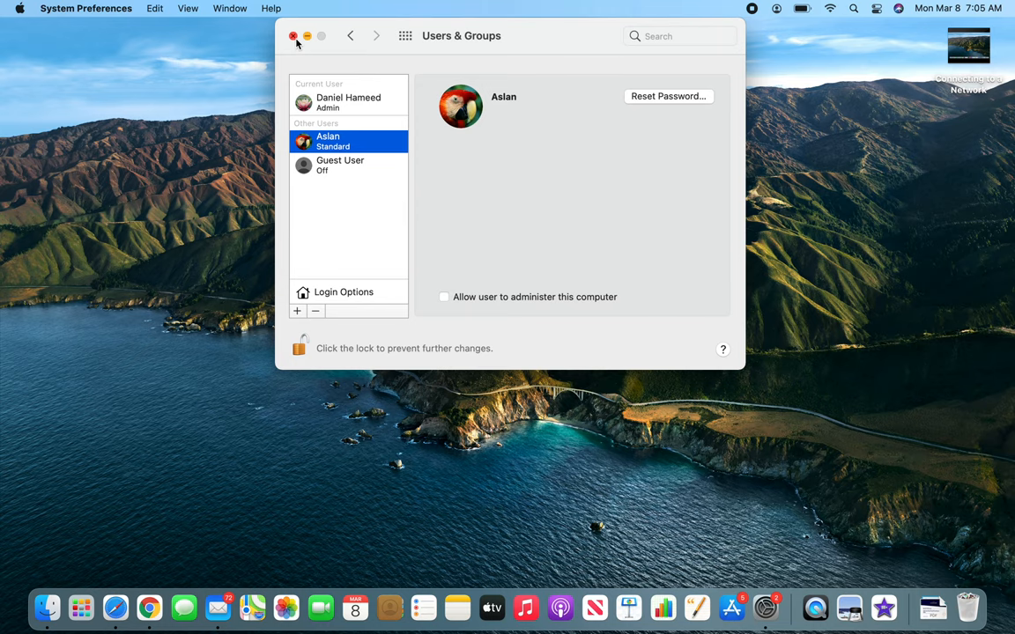
Step: Close System Preferences and choose Log Out from the Apple menu
left_click(20, 7)
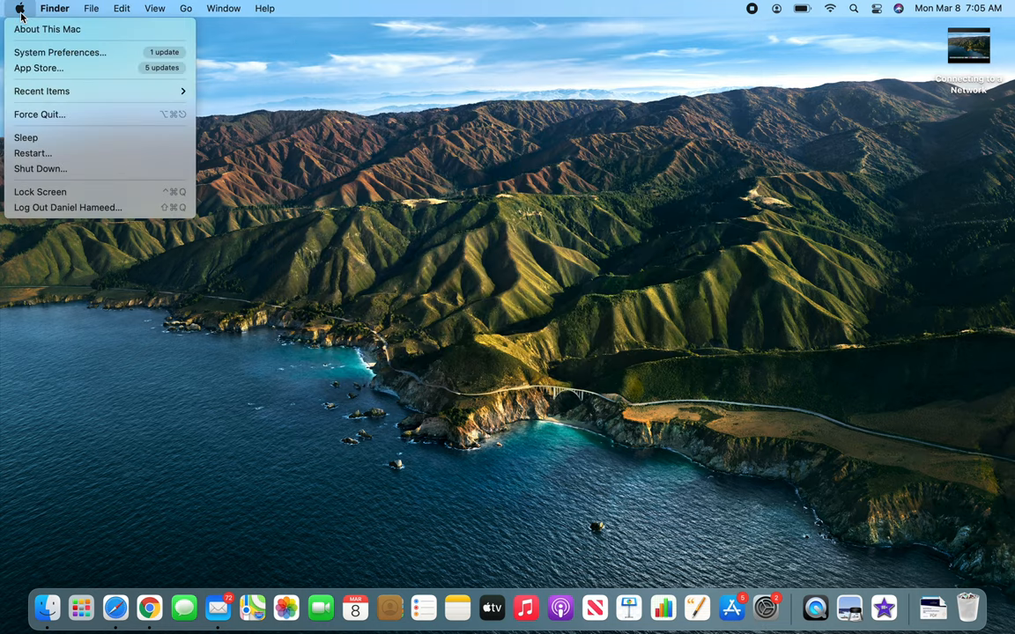
mouse_move(67, 208)
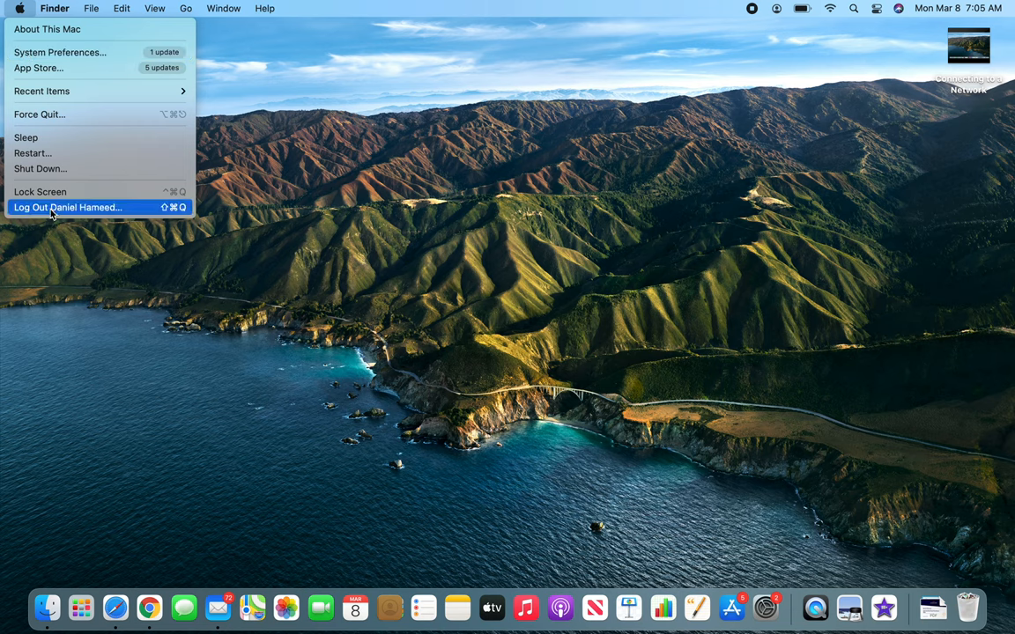
left_click(67, 208)
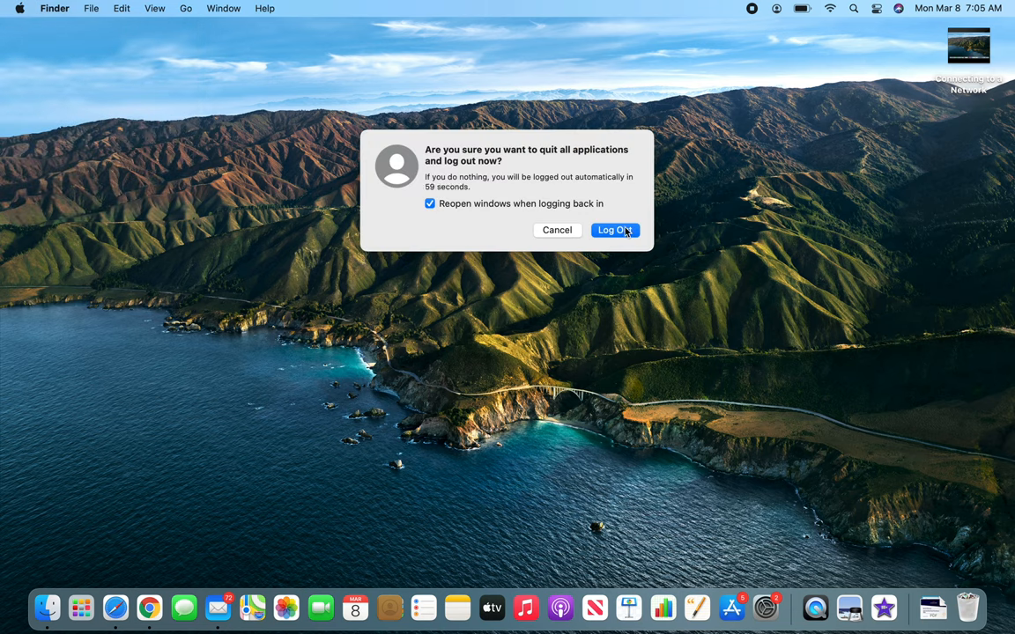